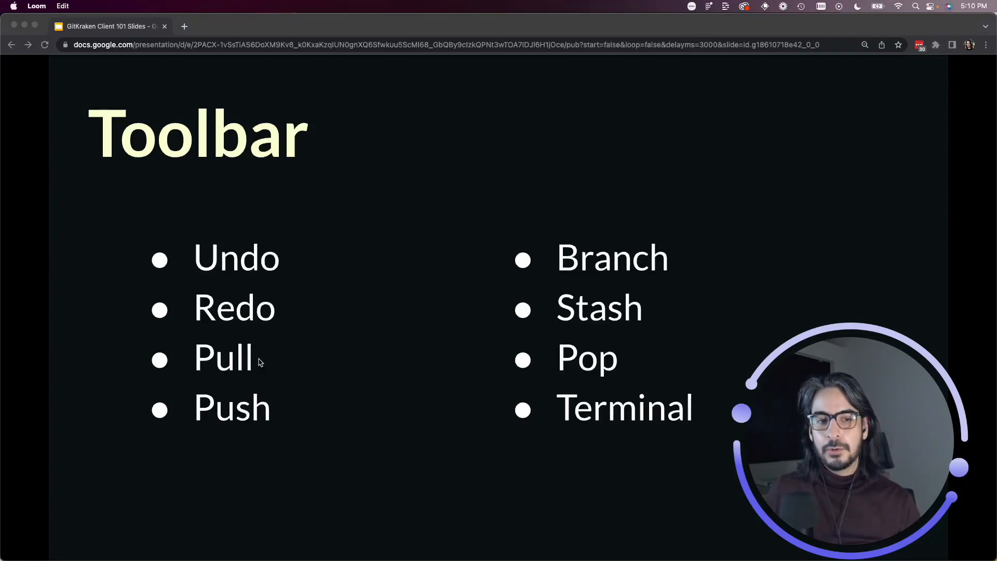
mouse_move(294, 404)
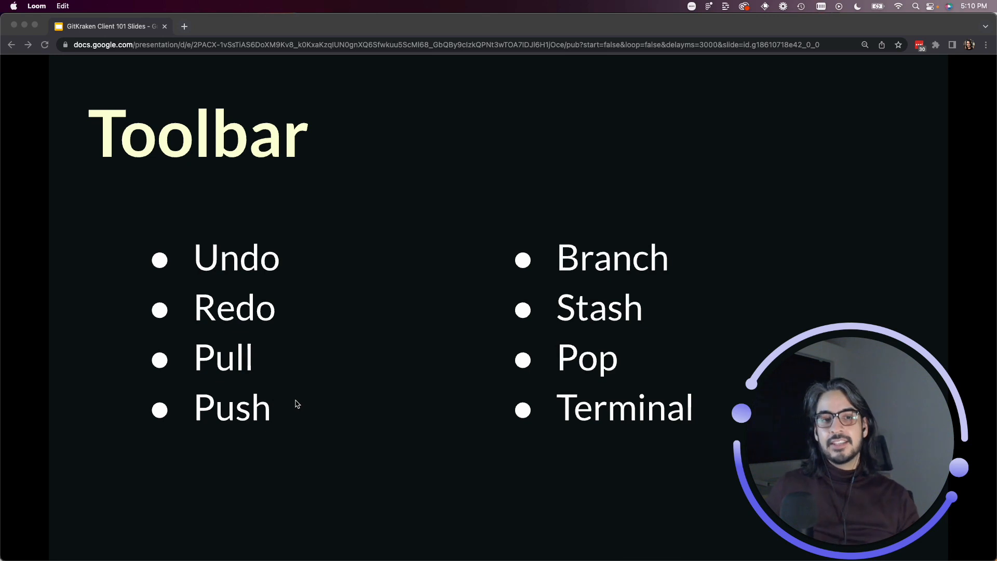
mouse_move(322, 403)
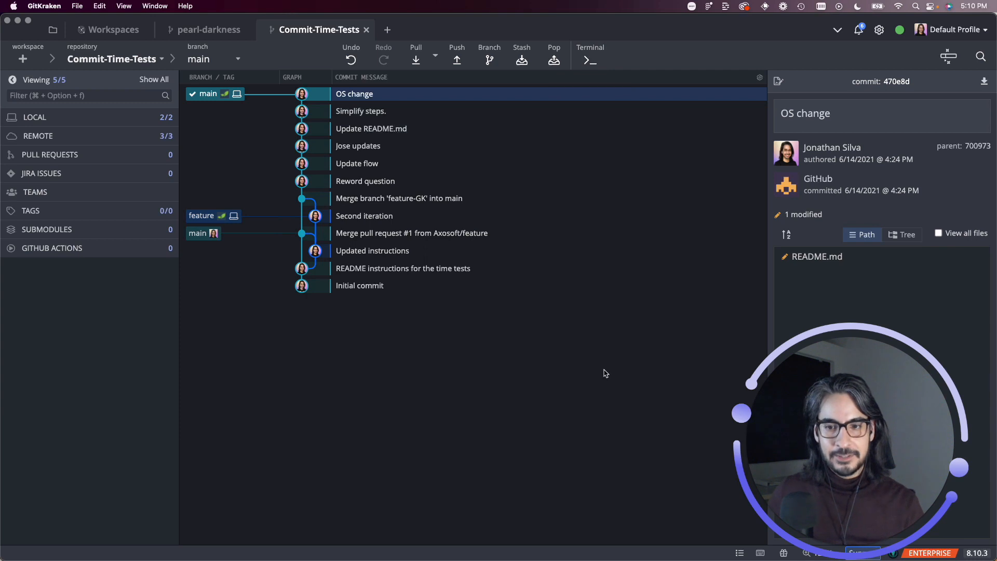
mouse_move(502, 394)
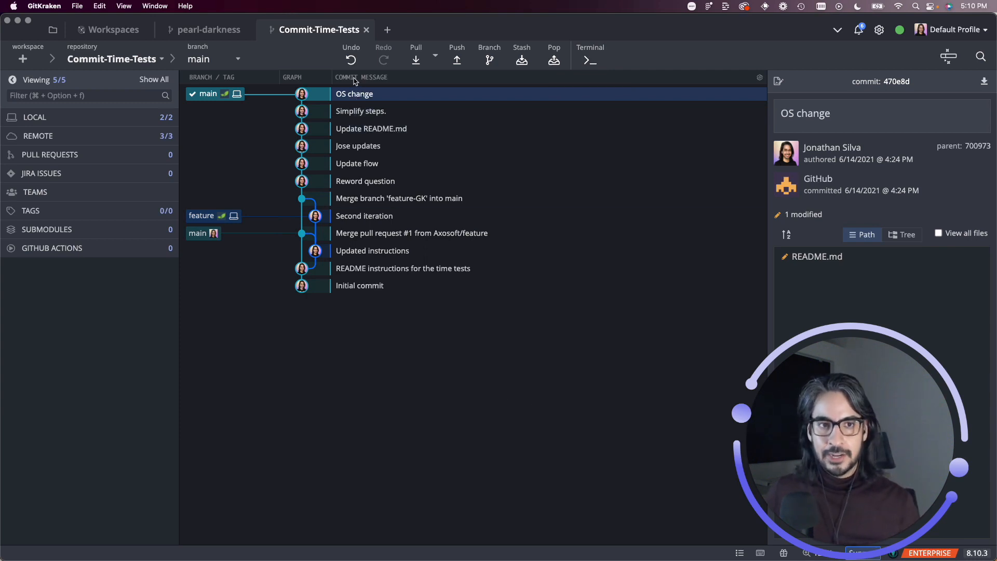
mouse_move(383, 60)
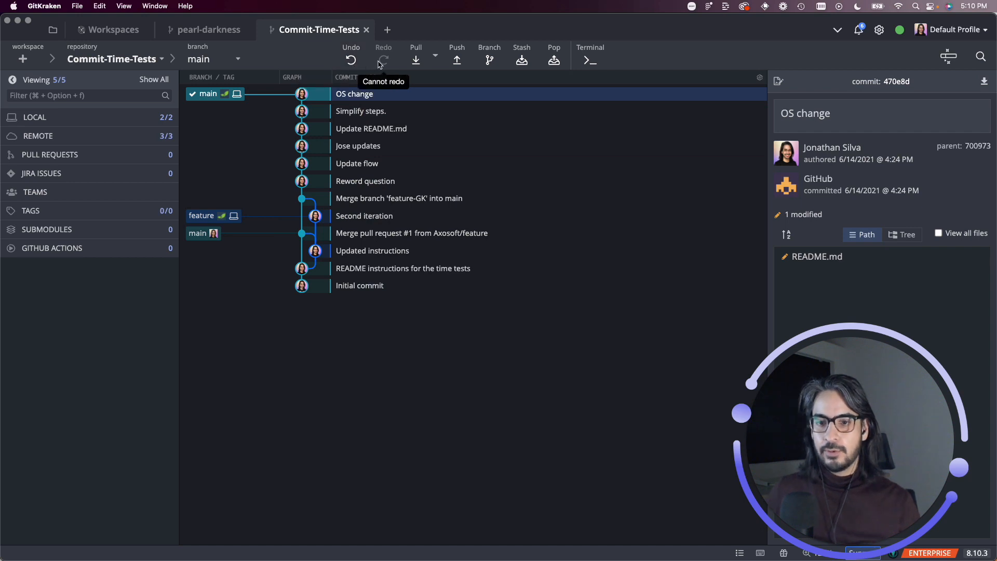
mouse_move(350, 59)
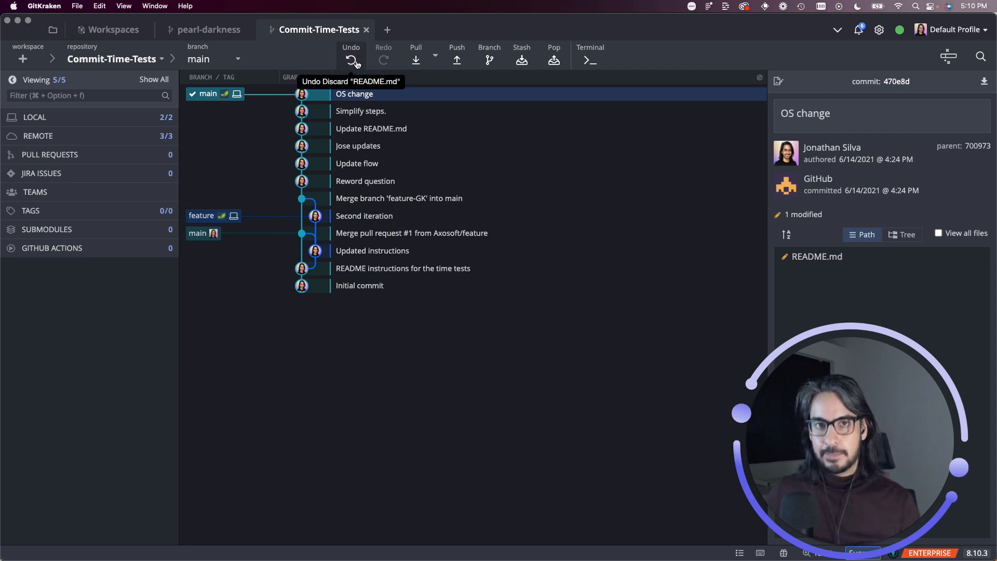
mouse_move(426, 337)
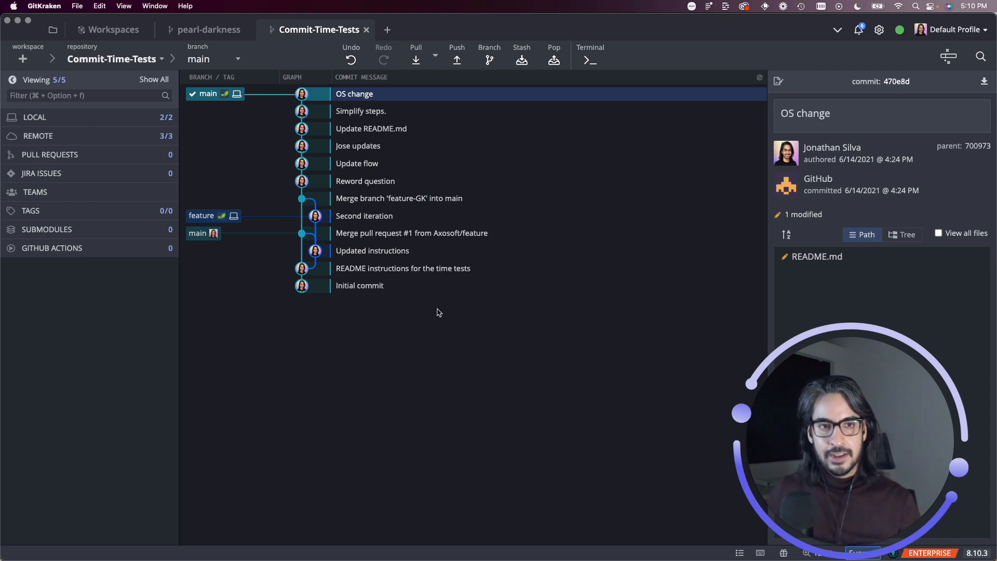
mouse_move(350, 60)
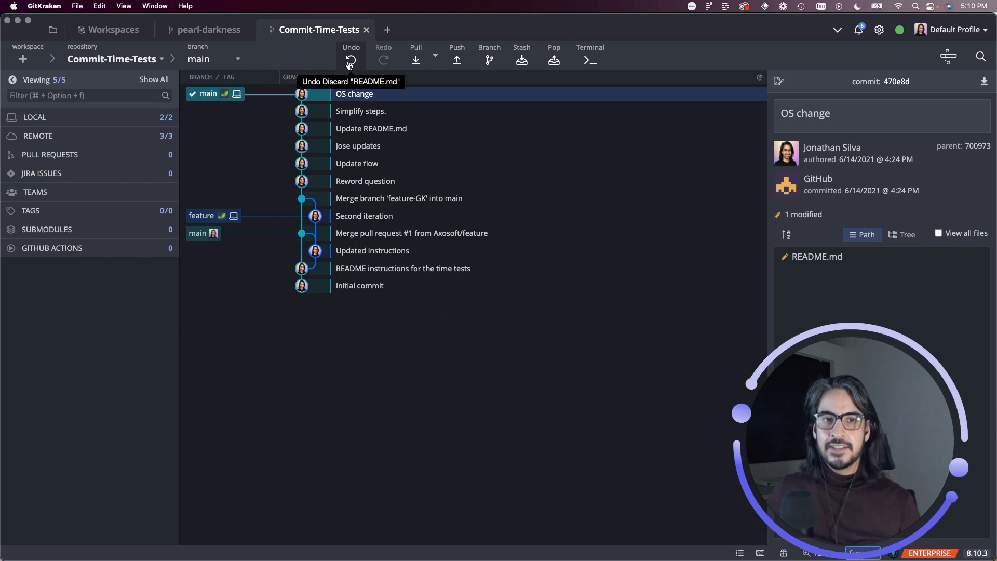
- Undo the discard so README.md returns as a staged change on main
click(350, 60)
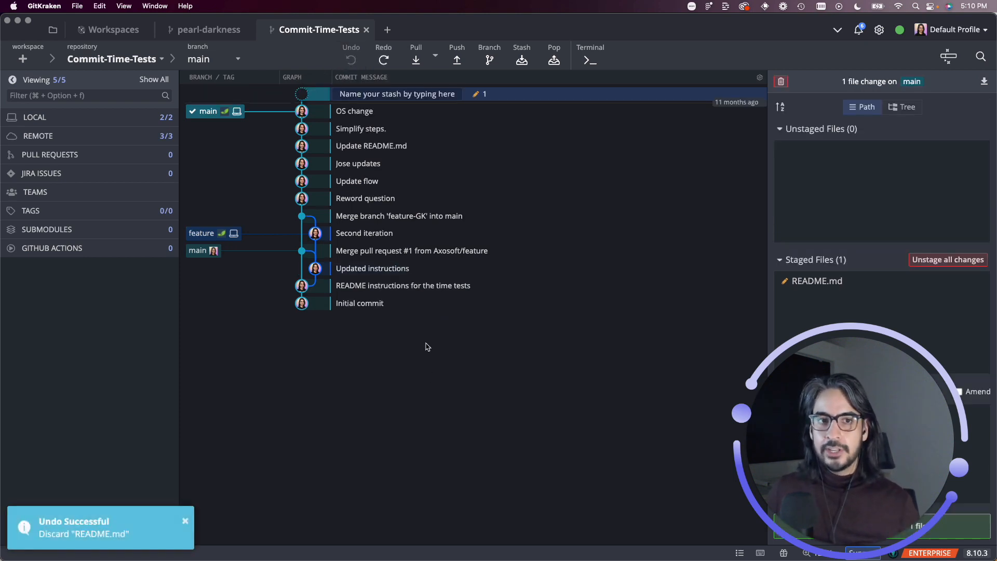
mouse_move(436, 383)
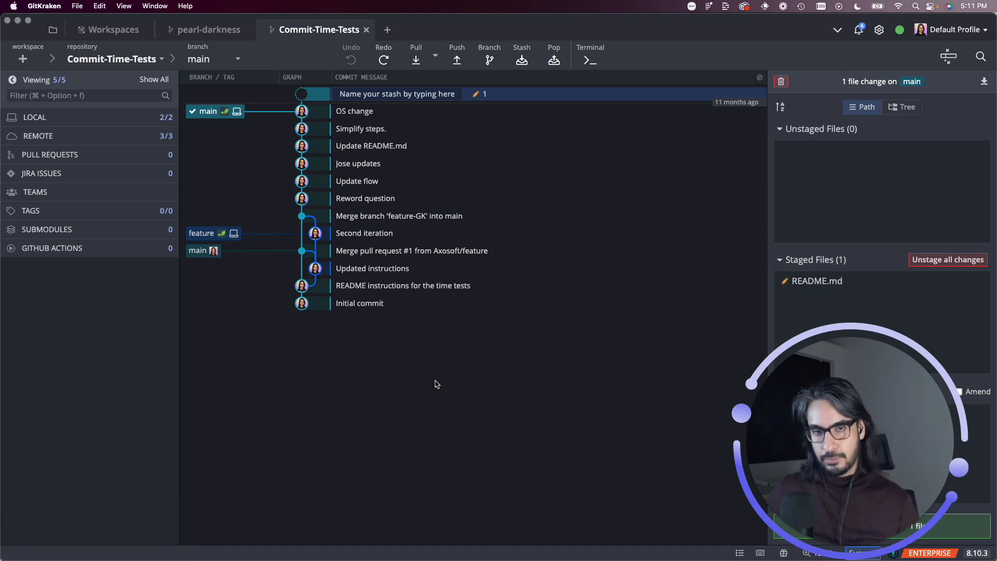
mouse_move(430, 383)
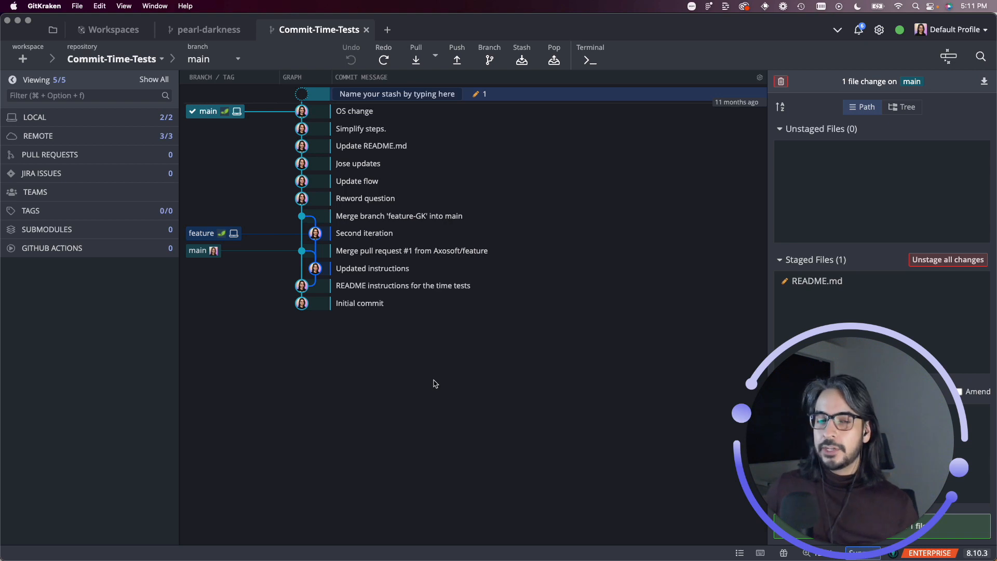
mouse_move(437, 383)
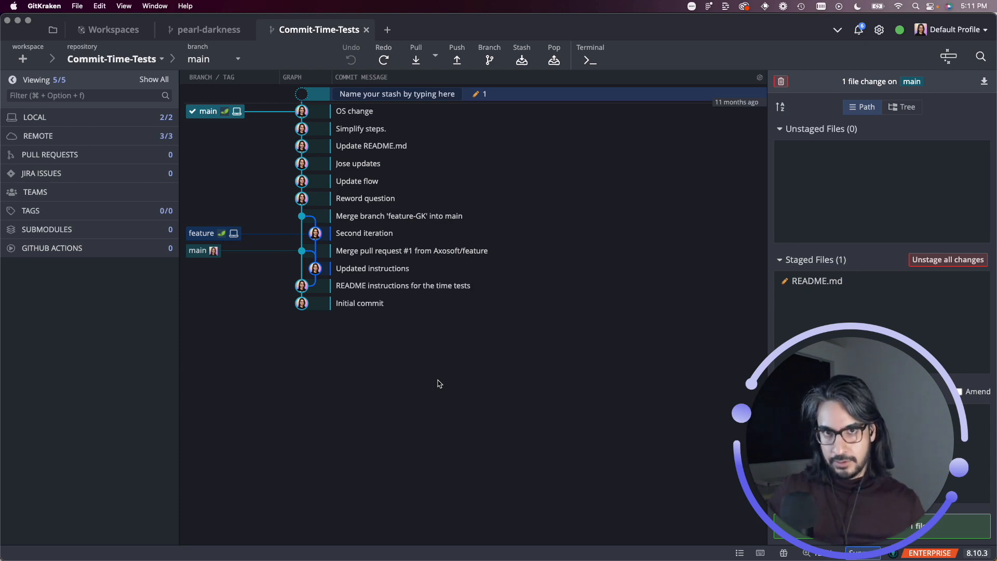
mouse_move(449, 392)
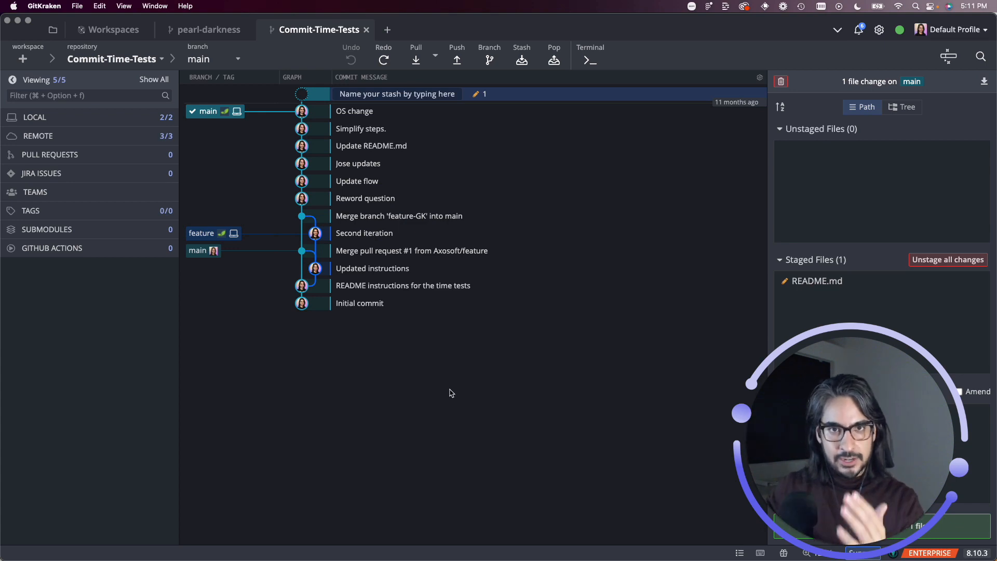
mouse_move(464, 373)
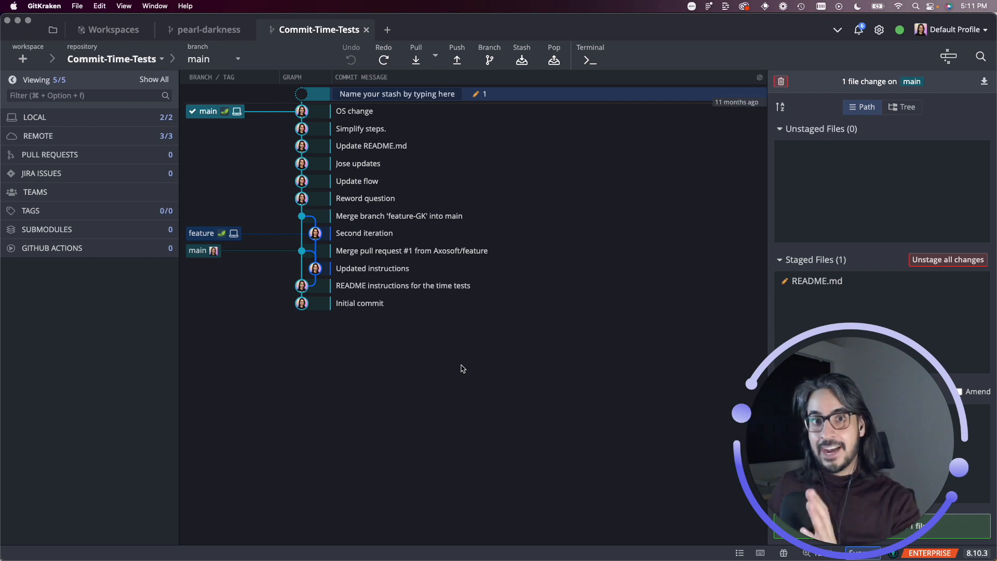
mouse_move(460, 393)
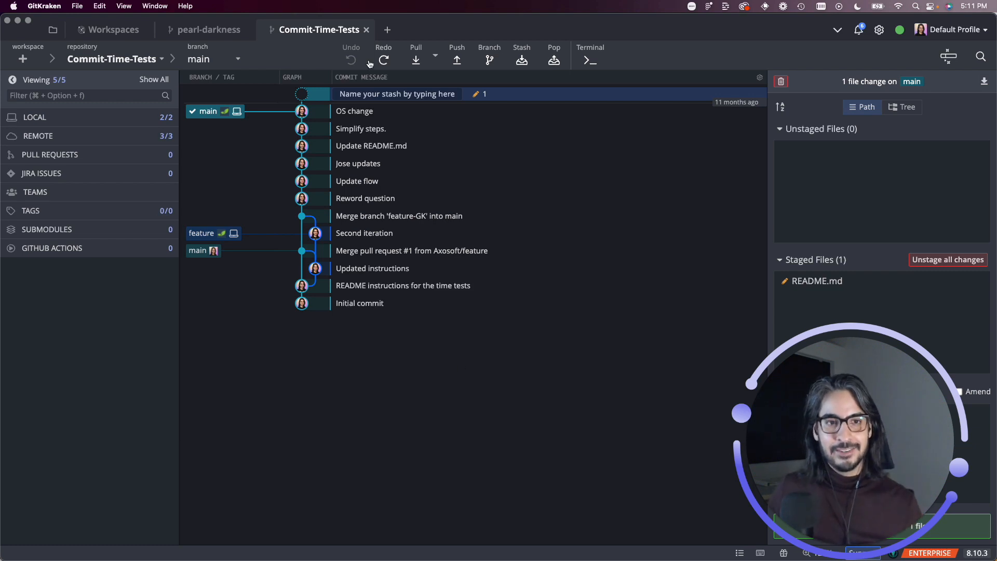
- Redo, undo, then redo the README.md discard, leaving main with no pending changes
click(383, 60)
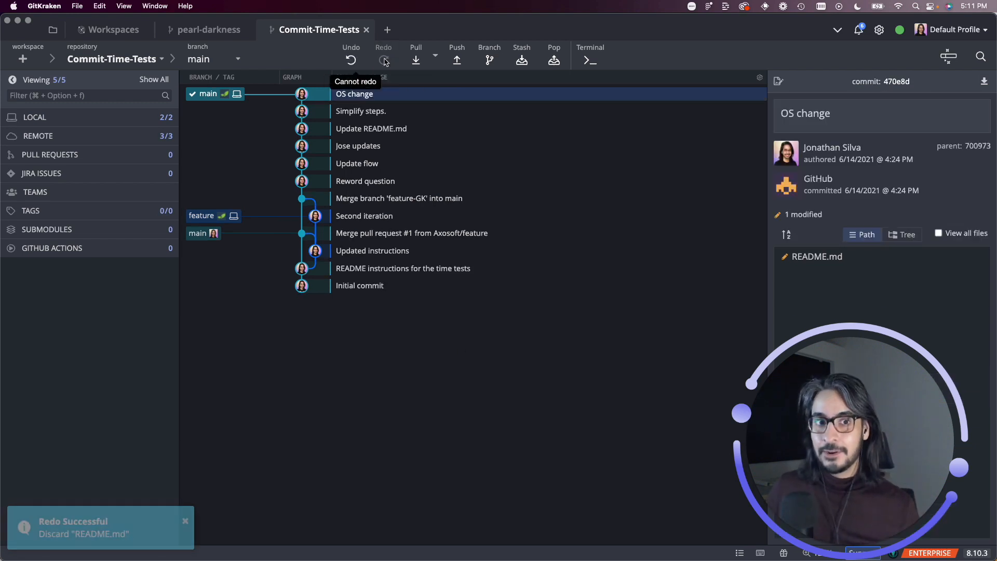
click(350, 59)
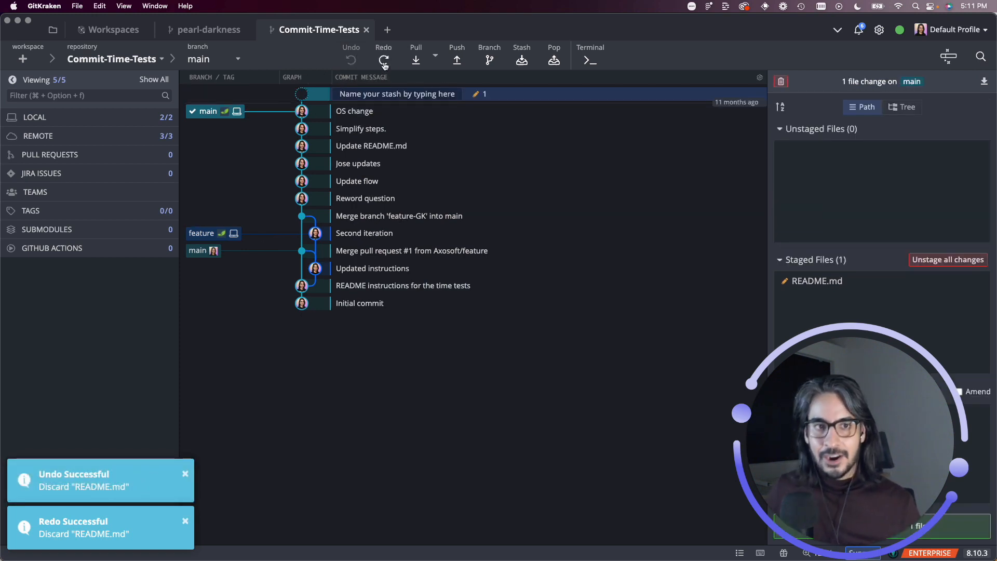
mouse_move(383, 60)
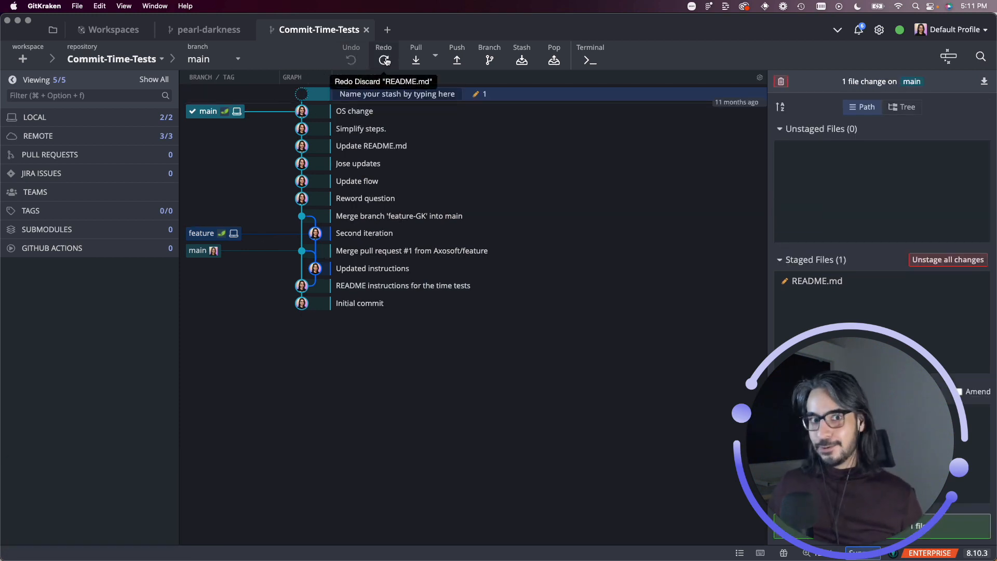
click(383, 60)
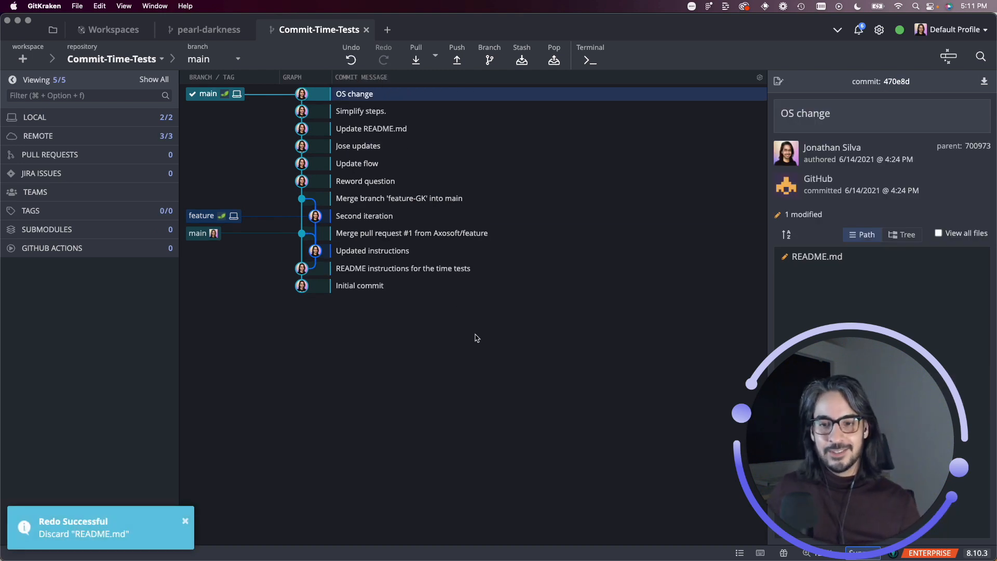
mouse_move(418, 375)
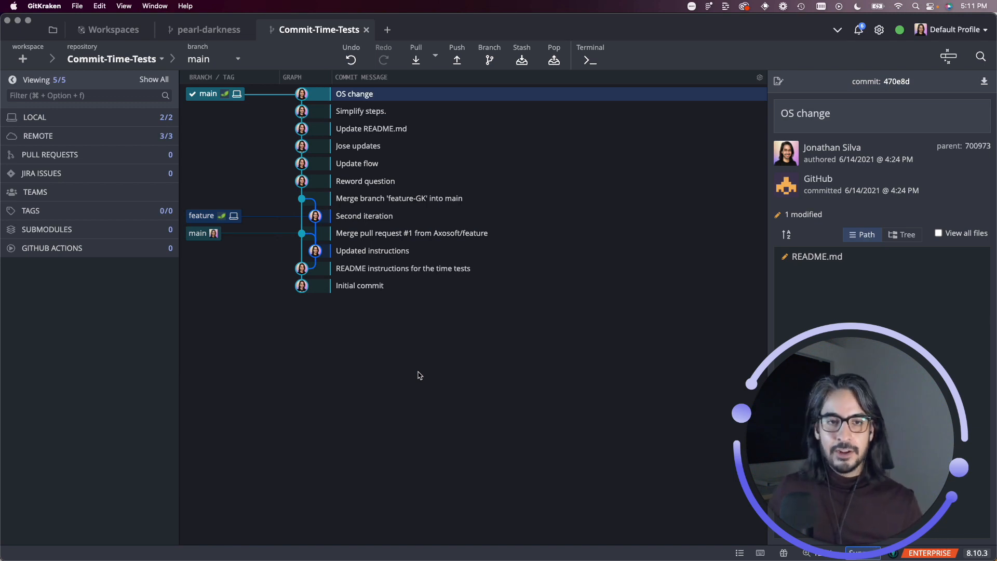
mouse_move(426, 380)
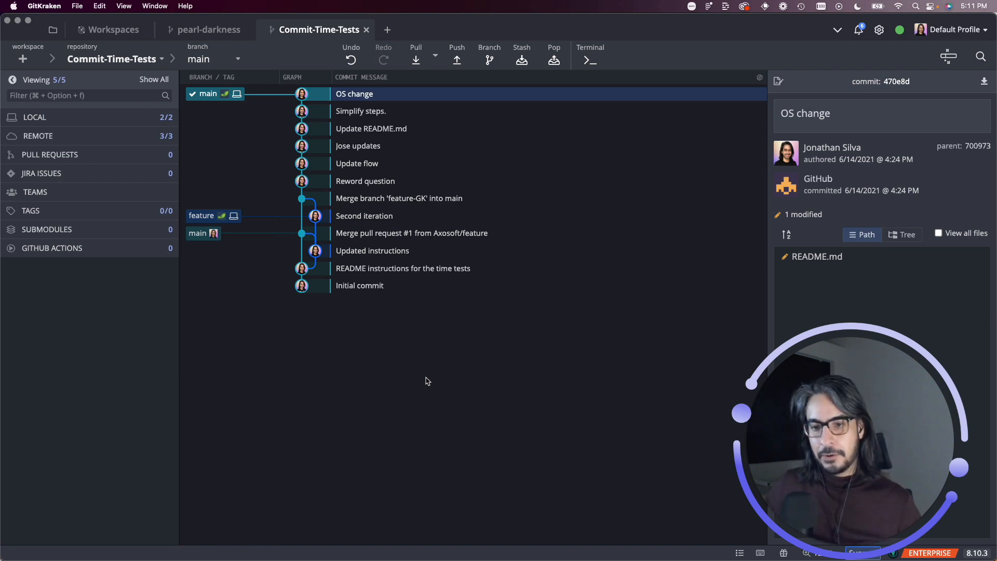
mouse_move(359, 73)
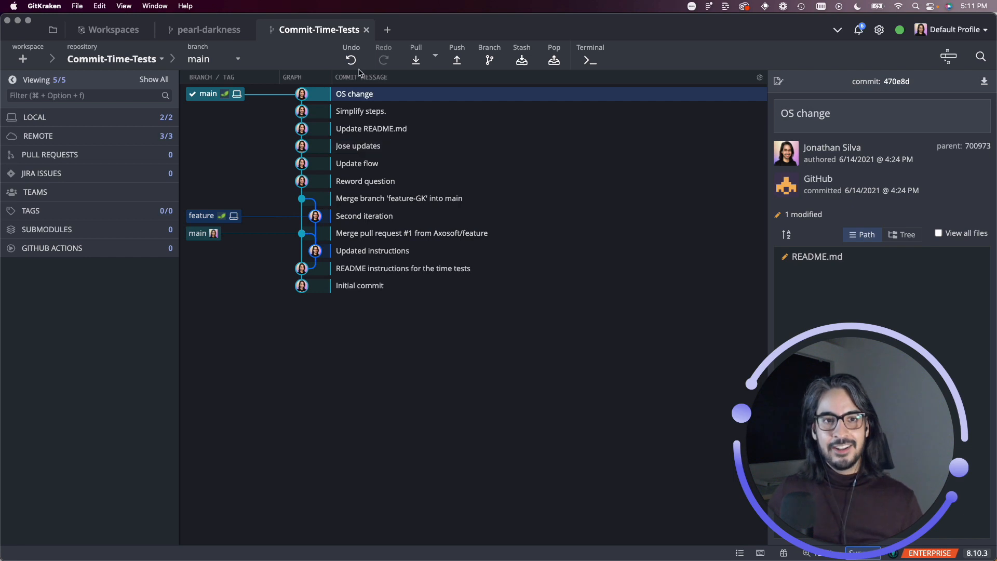
mouse_move(383, 60)
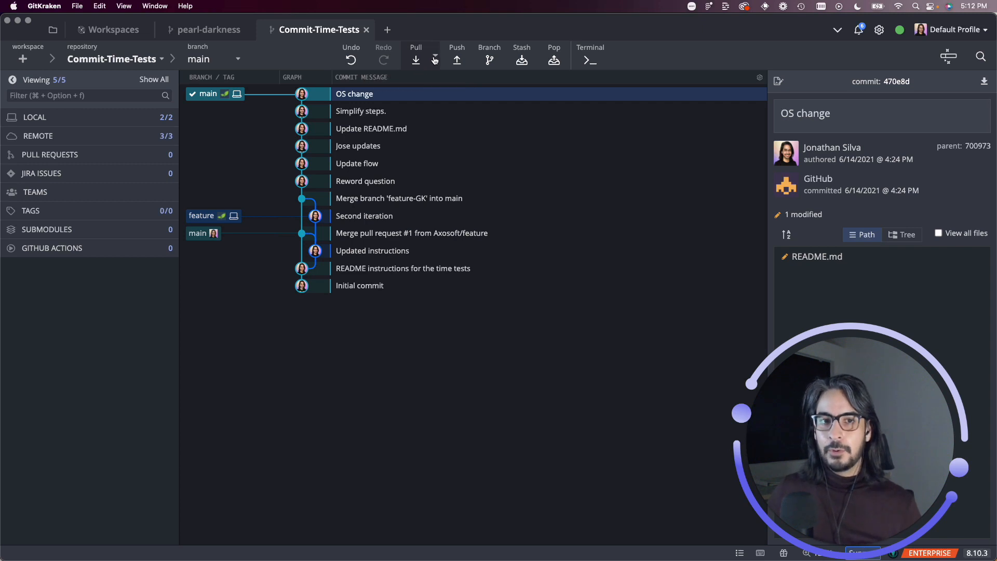
click(415, 60)
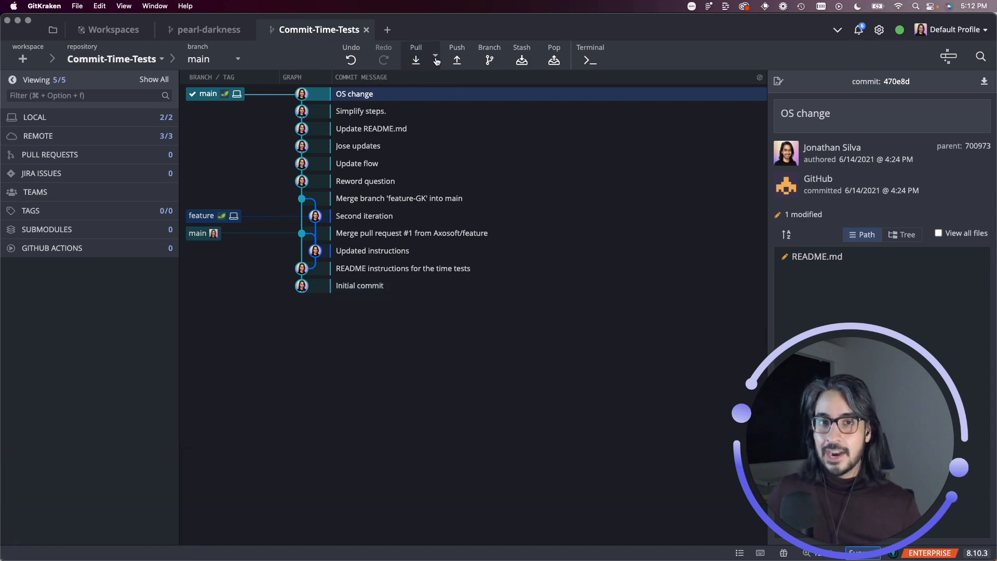
click(436, 60)
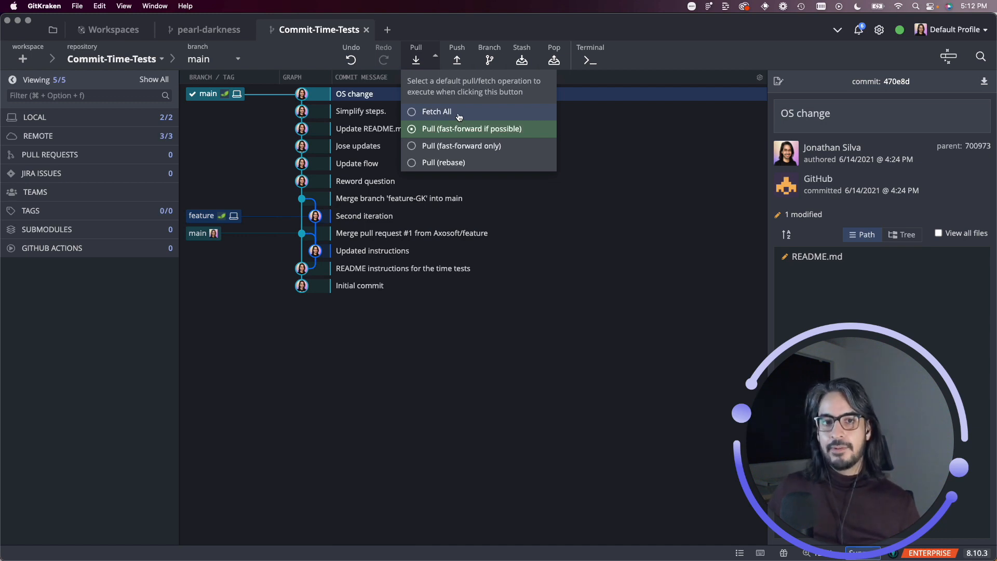
mouse_move(425, 116)
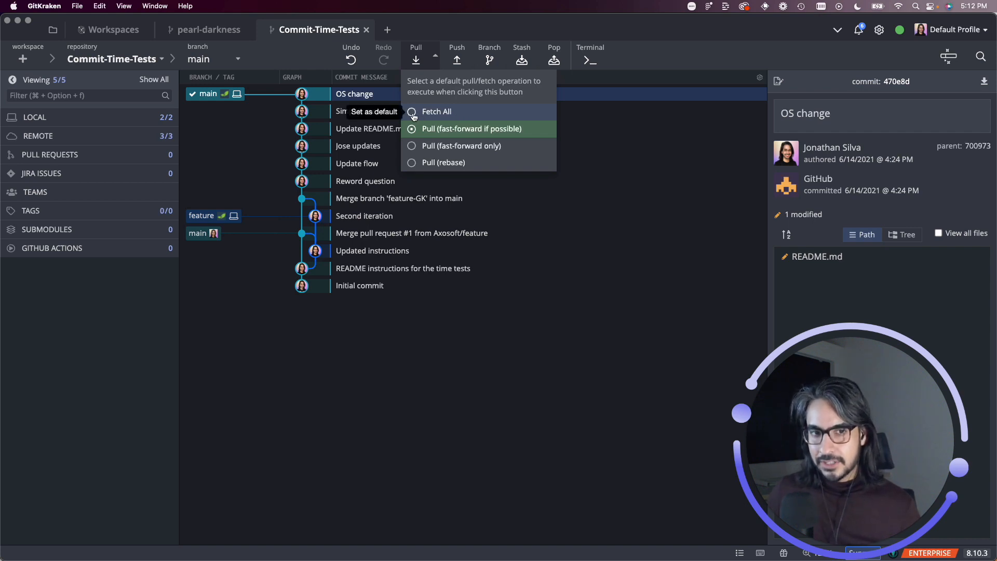
click(436, 111)
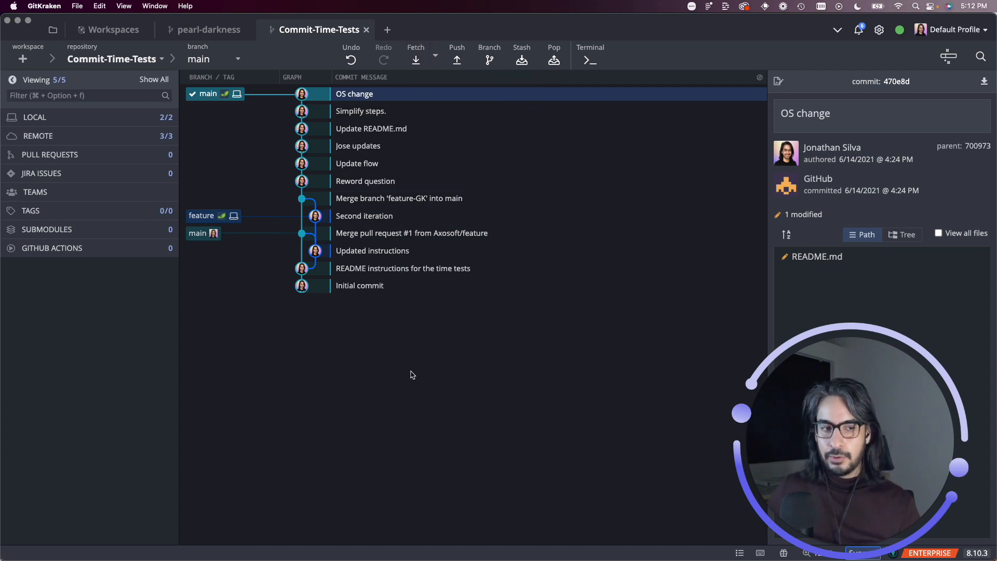
mouse_move(140, 134)
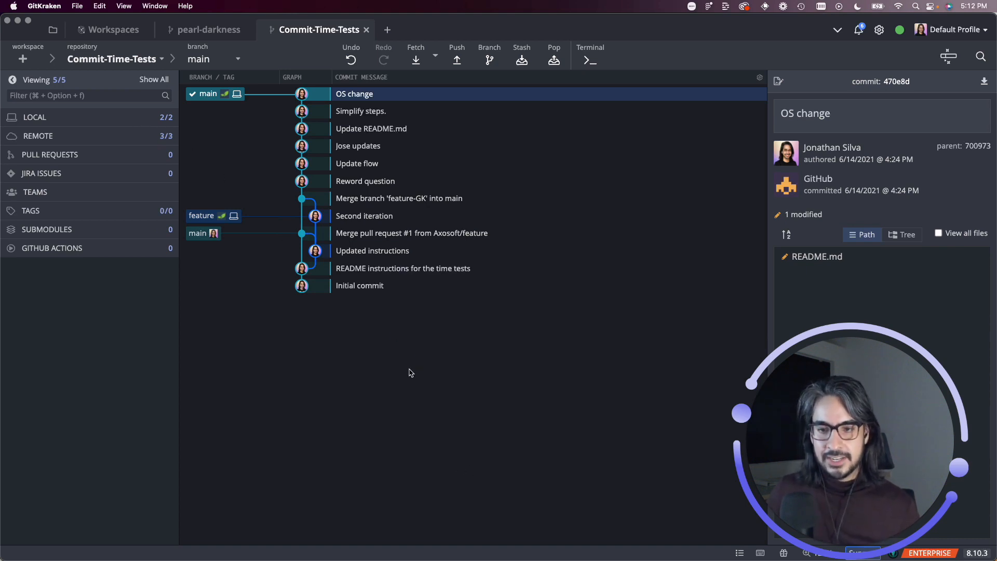
mouse_move(416, 60)
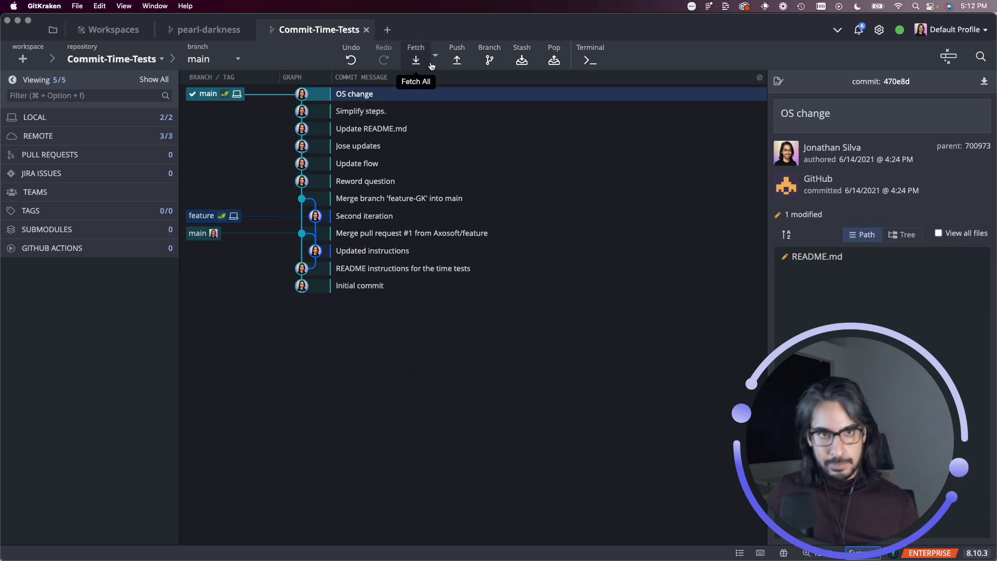
click(435, 60)
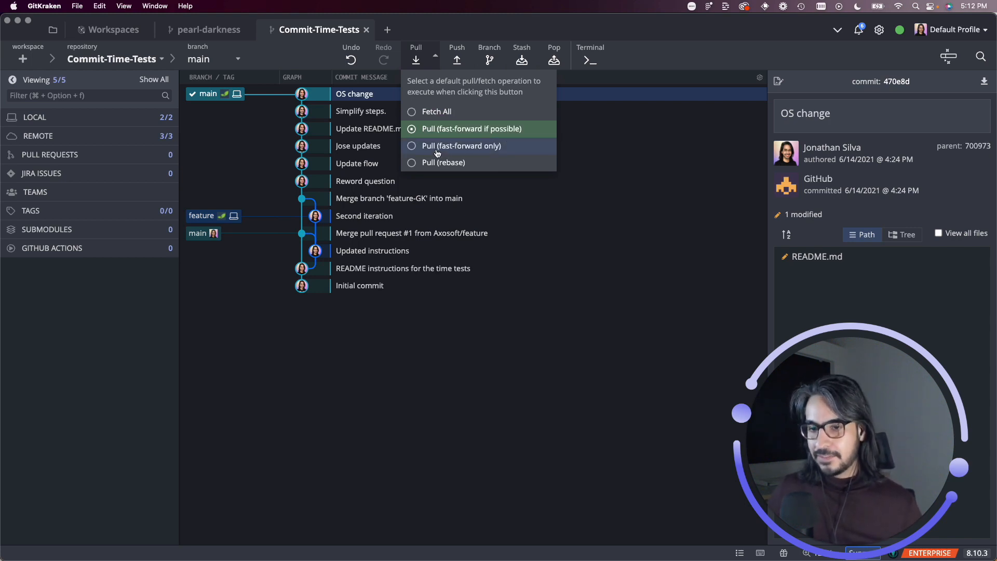
mouse_move(437, 162)
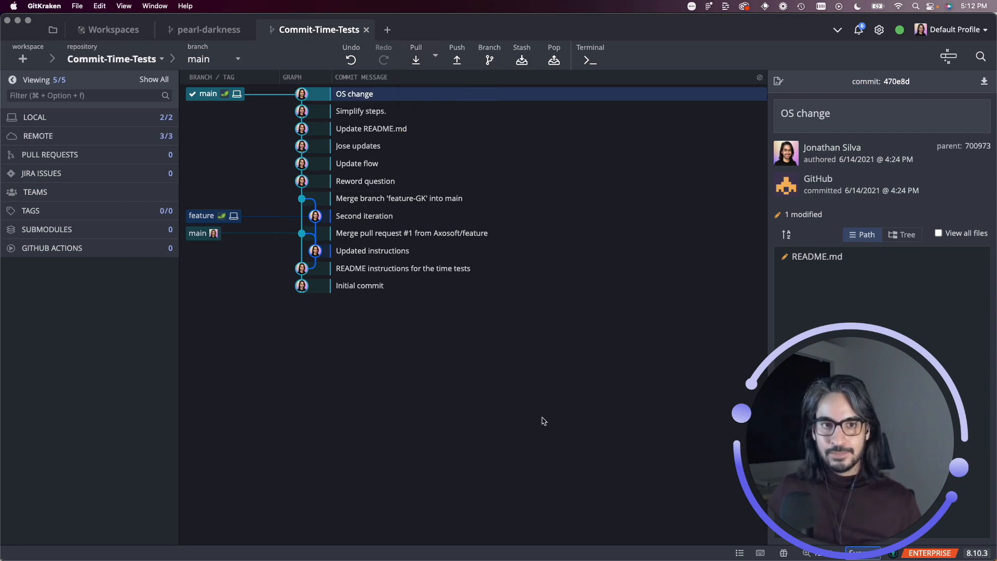
mouse_move(456, 60)
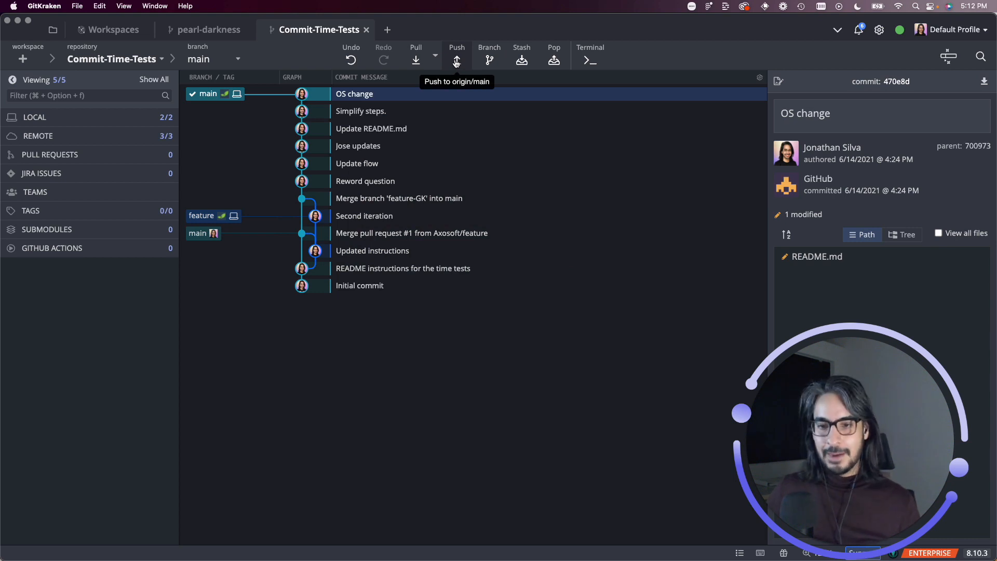
- Push main to origin and expand REMOTE to list origin's feature and main branches
click(456, 60)
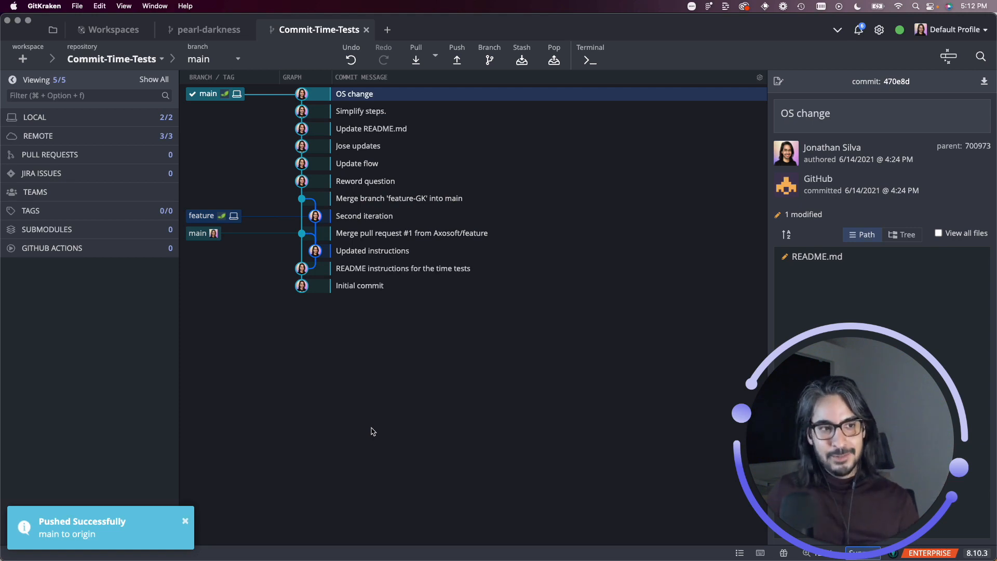
click(37, 135)
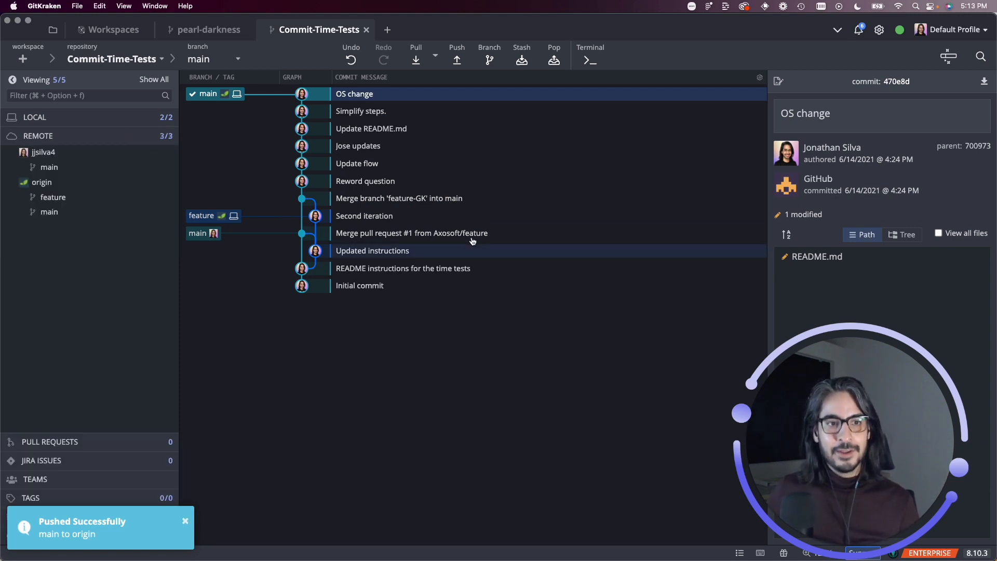
mouse_move(488, 145)
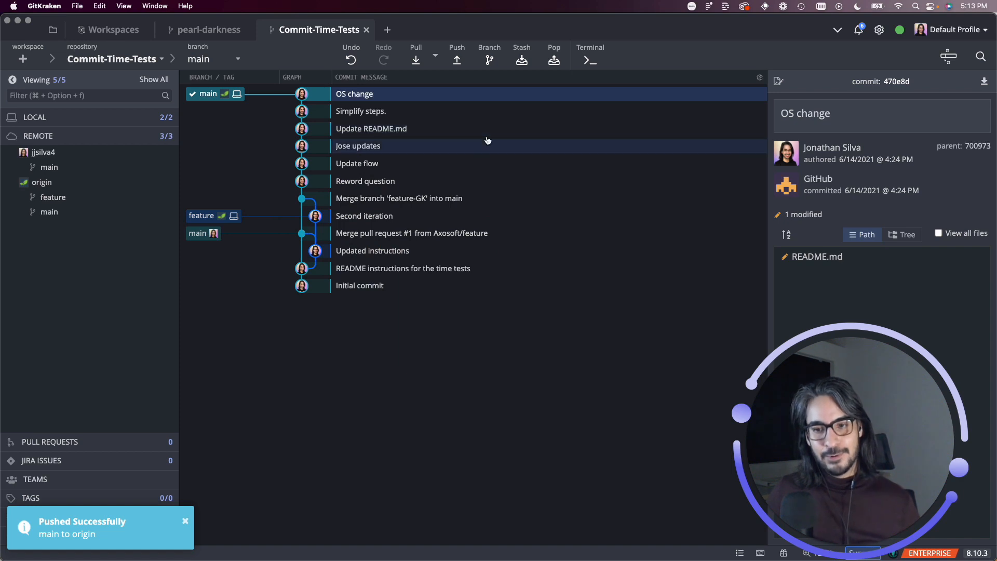
mouse_move(489, 142)
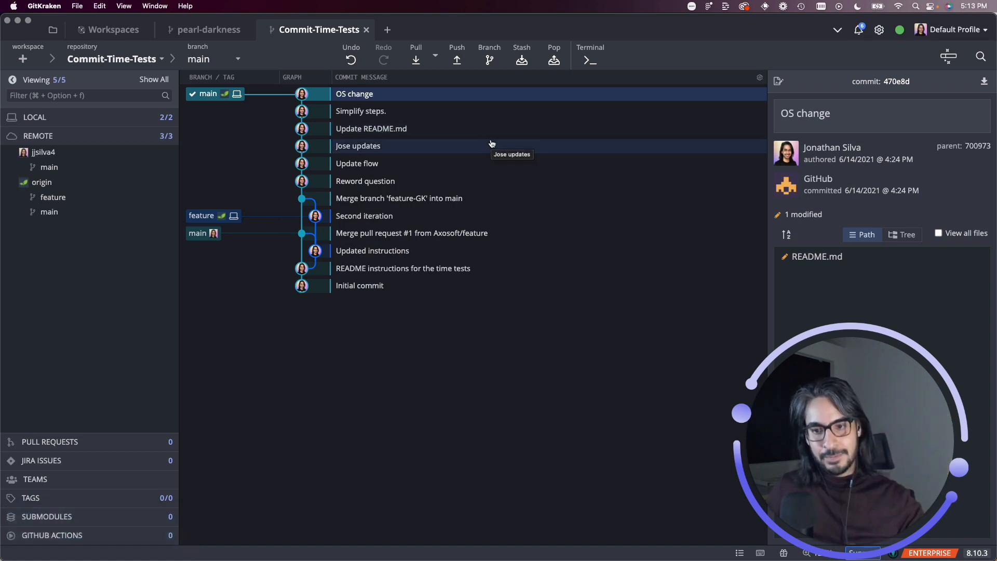
mouse_move(419, 360)
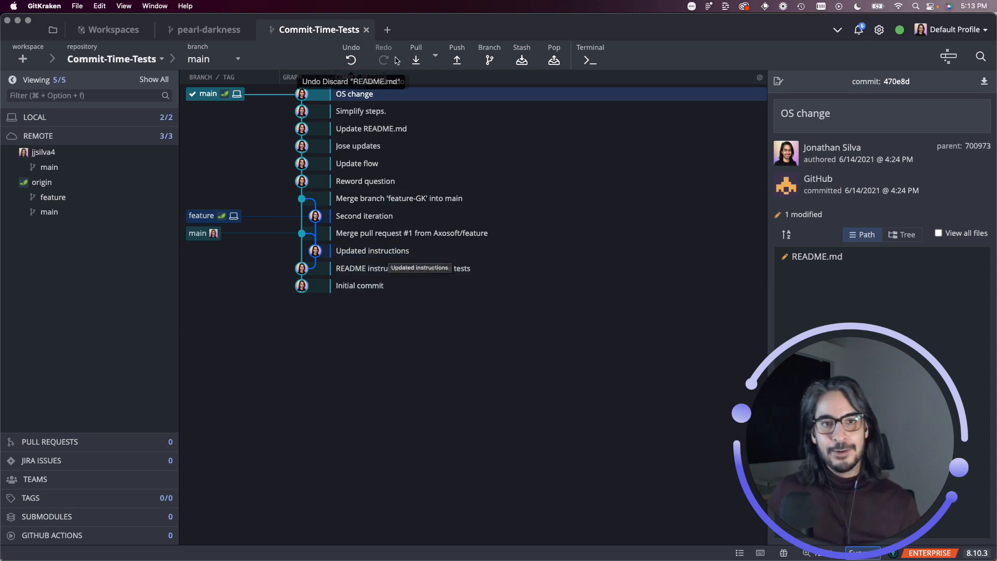
click(455, 57)
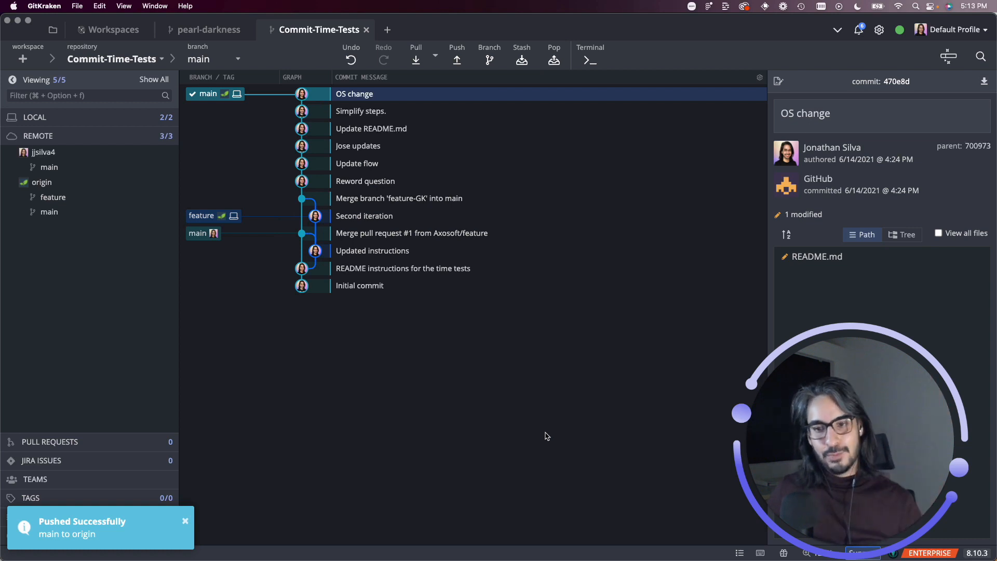
mouse_move(225, 99)
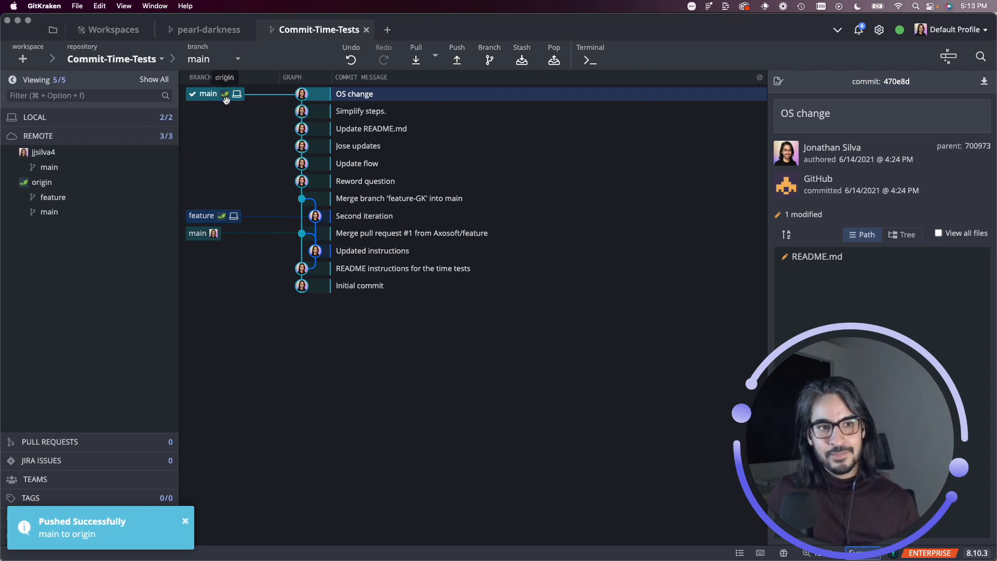
mouse_move(238, 113)
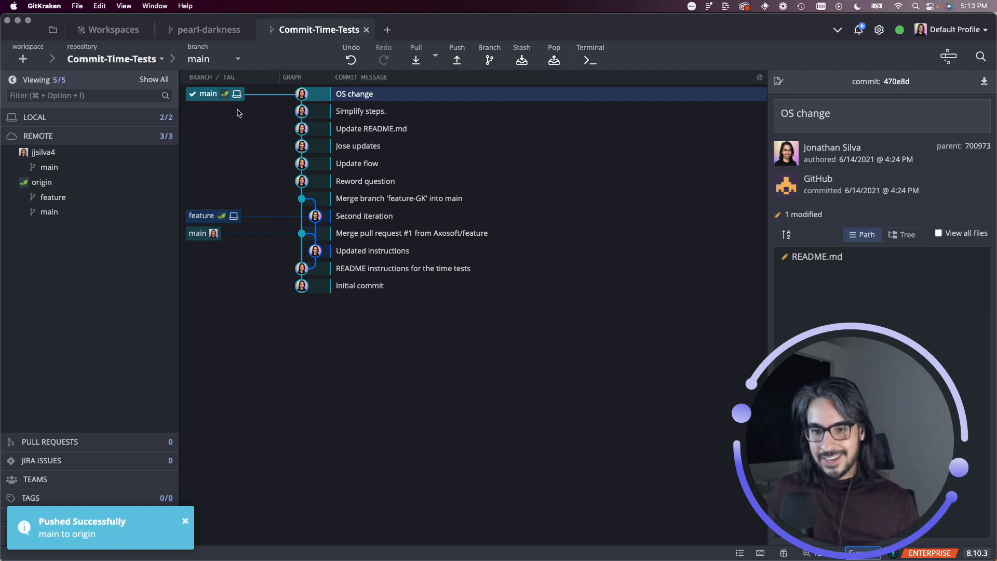
mouse_move(225, 100)
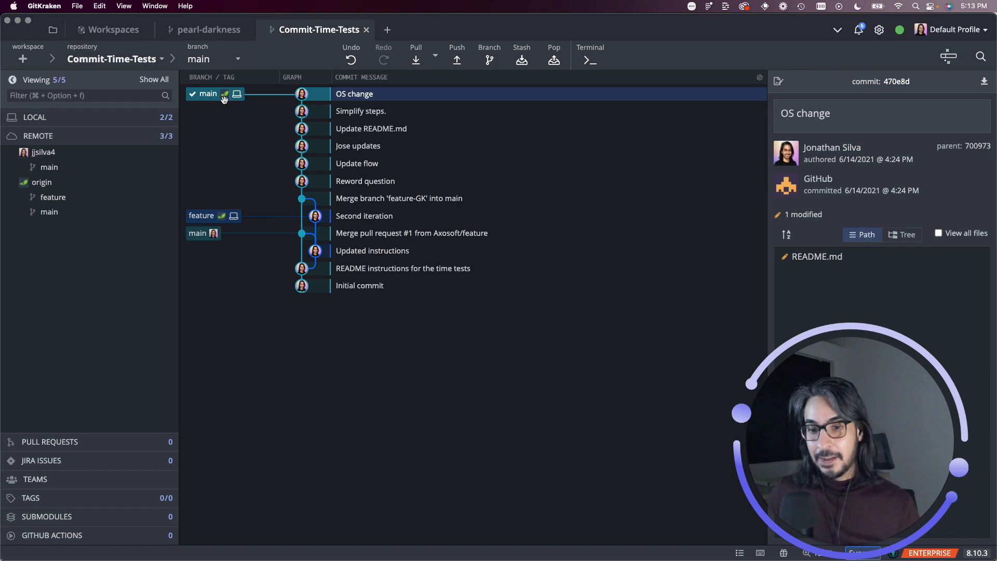
mouse_move(437, 386)
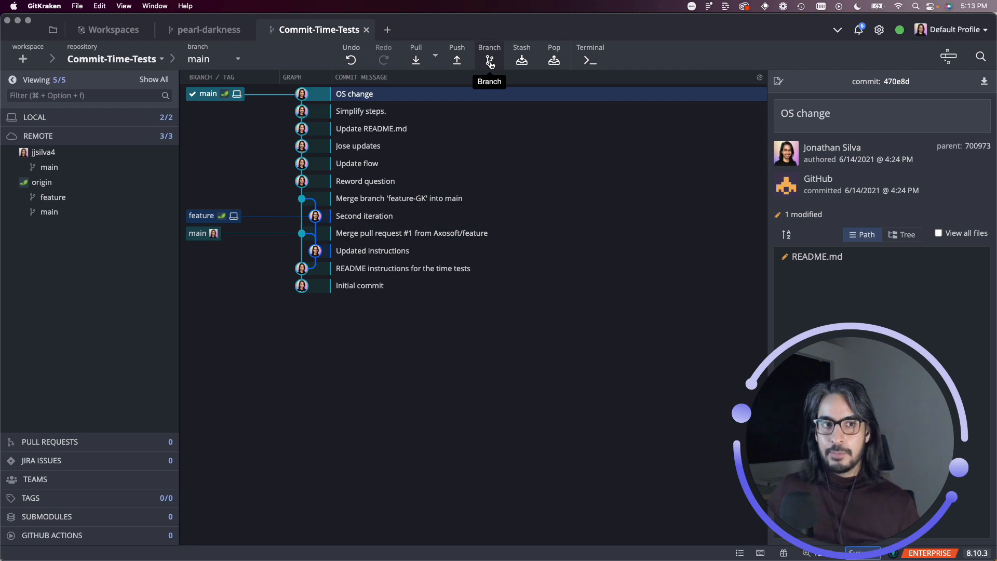
click(489, 60)
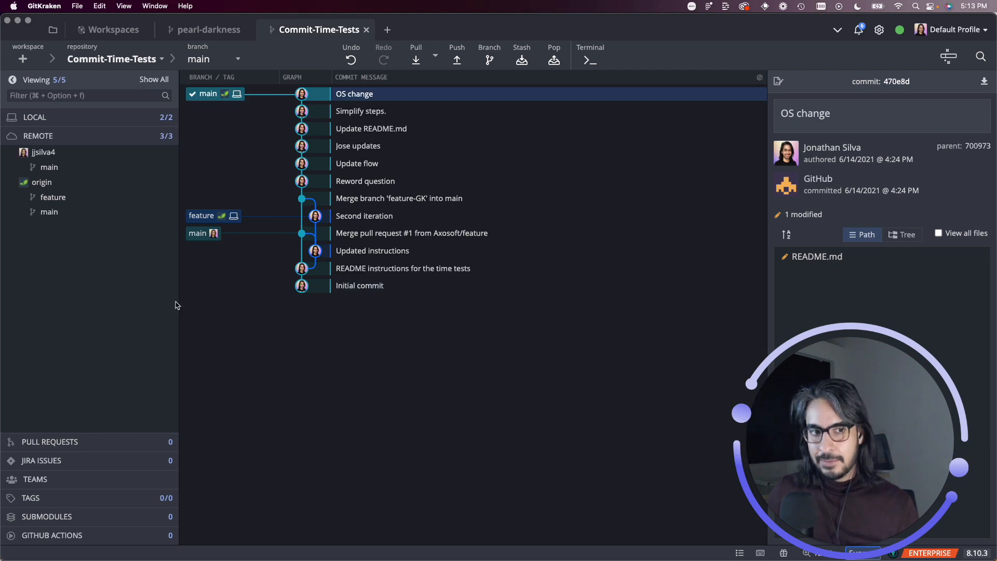
double_click(365, 216)
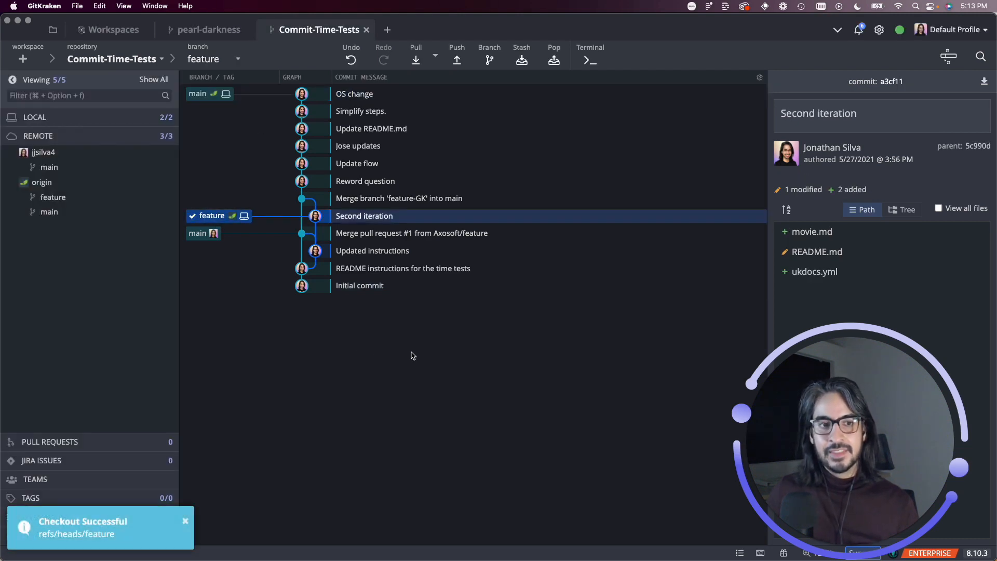
mouse_move(488, 60)
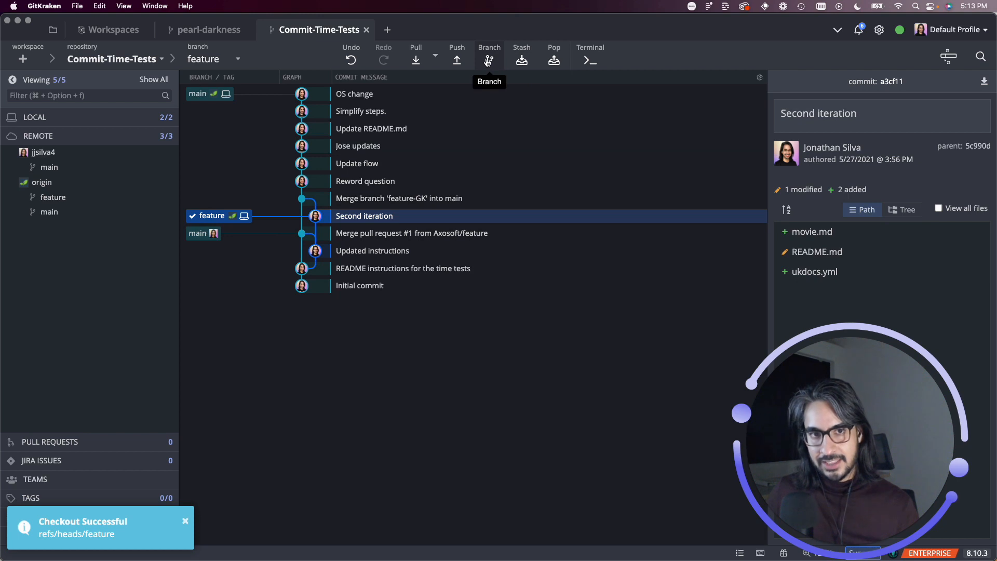
mouse_move(518, 365)
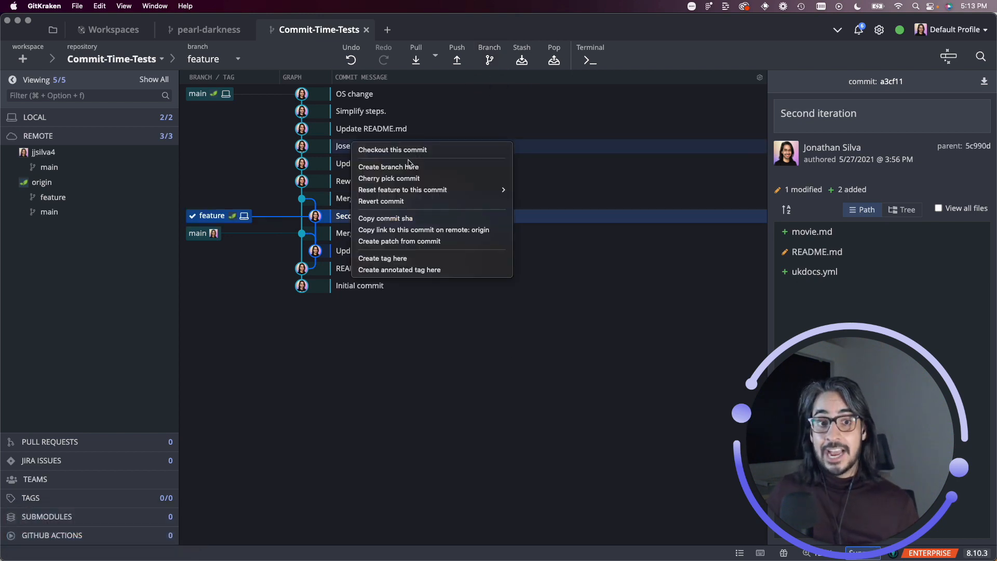
mouse_move(392, 149)
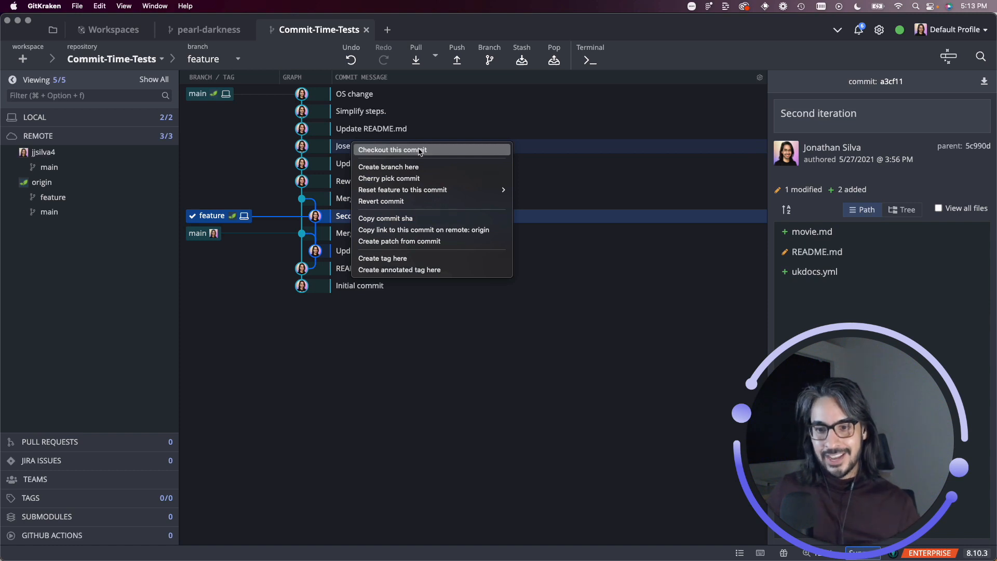
click(391, 150)
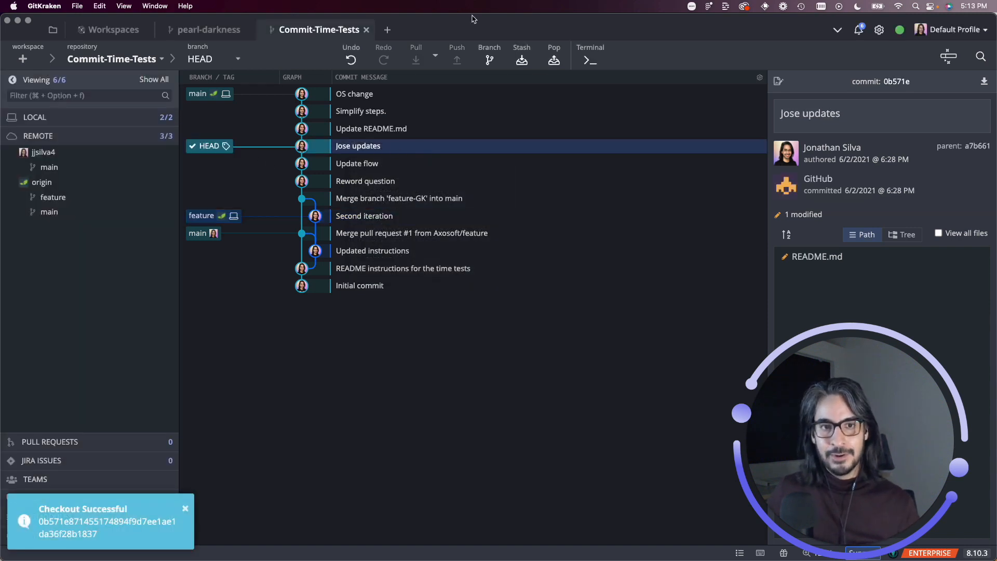
mouse_move(489, 60)
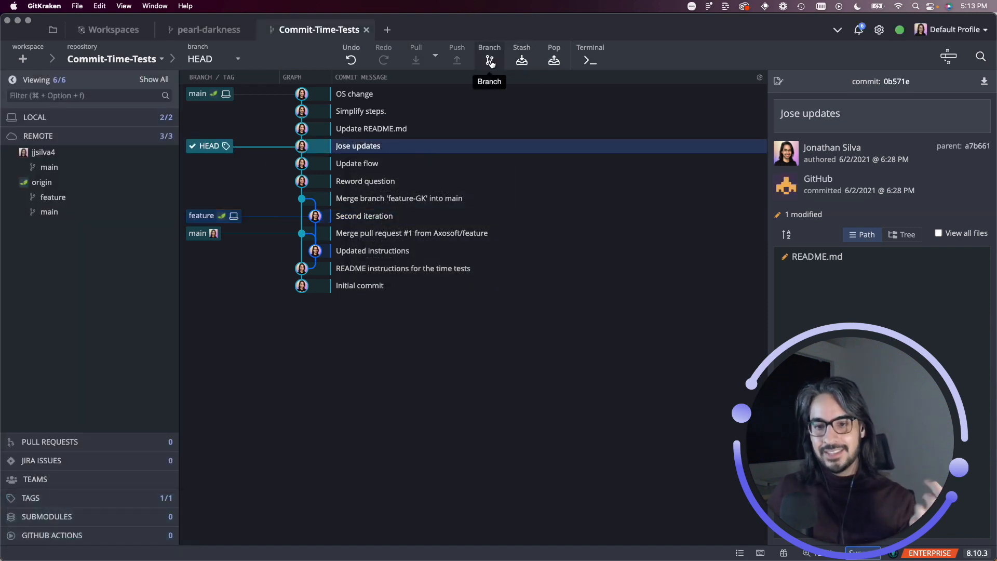
click(489, 59)
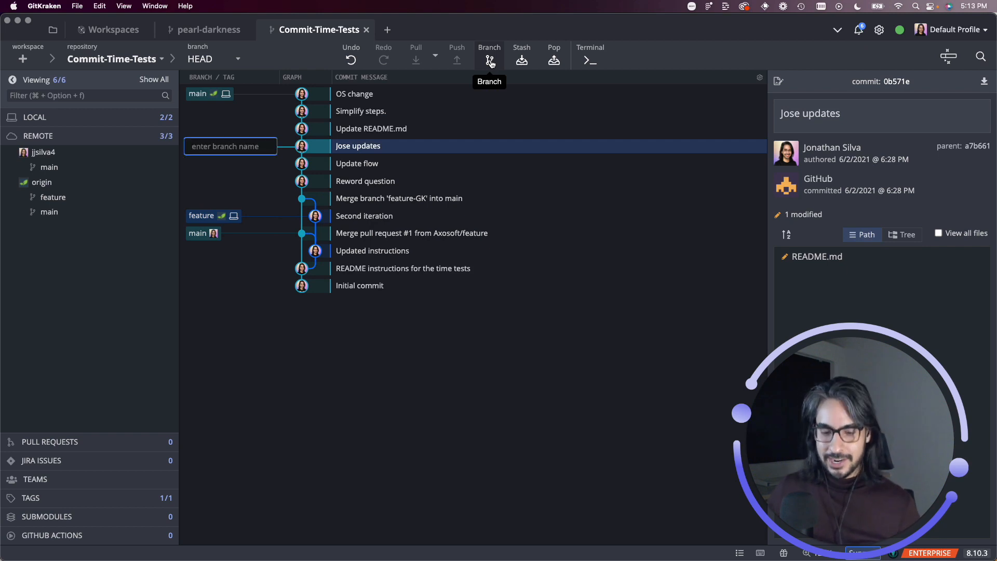
text(feature)
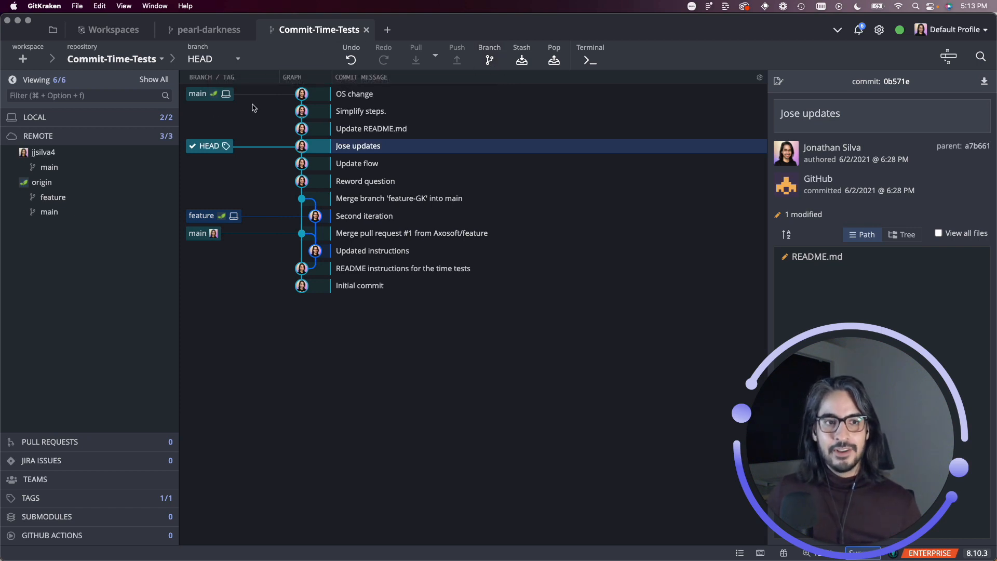
- Undo the branch checkouts and the README.md discard, returning to main with README.md staged
click(350, 59)
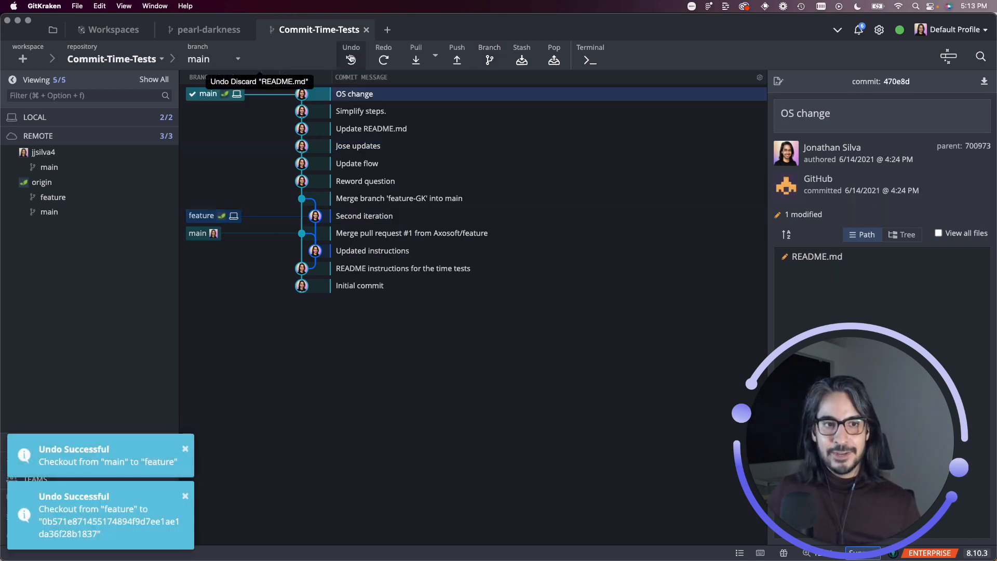
click(351, 56)
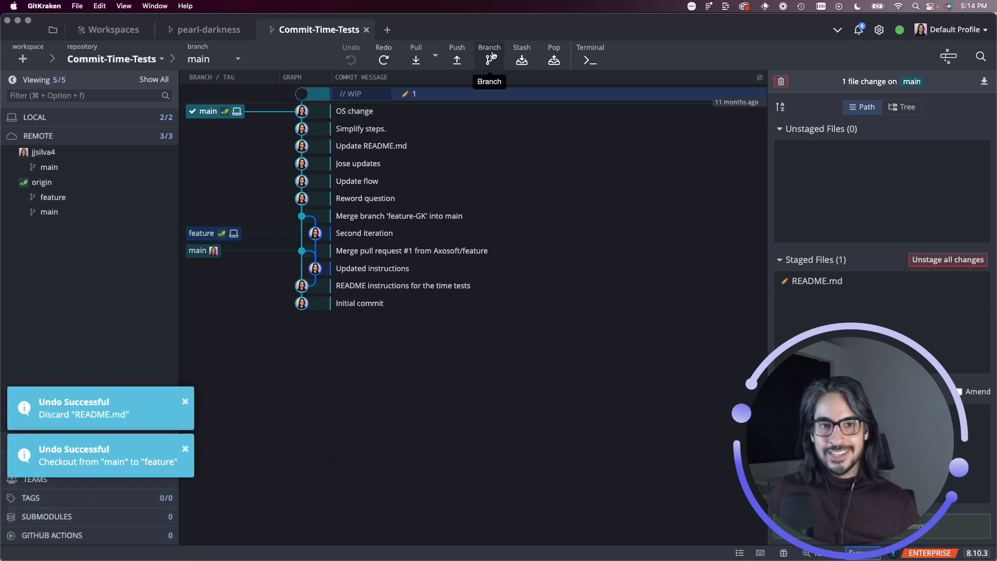
mouse_move(522, 60)
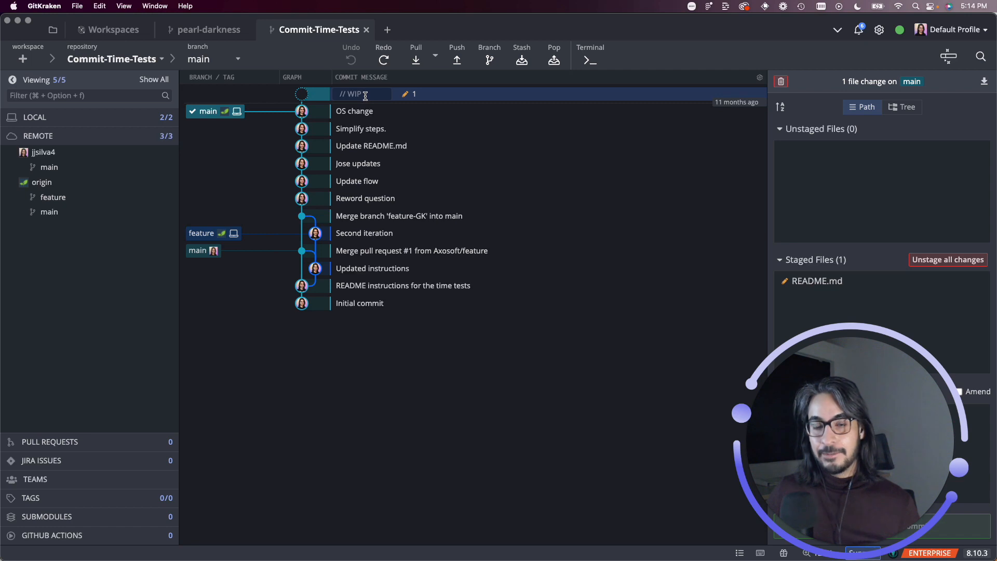
text(Name your stash by typing)
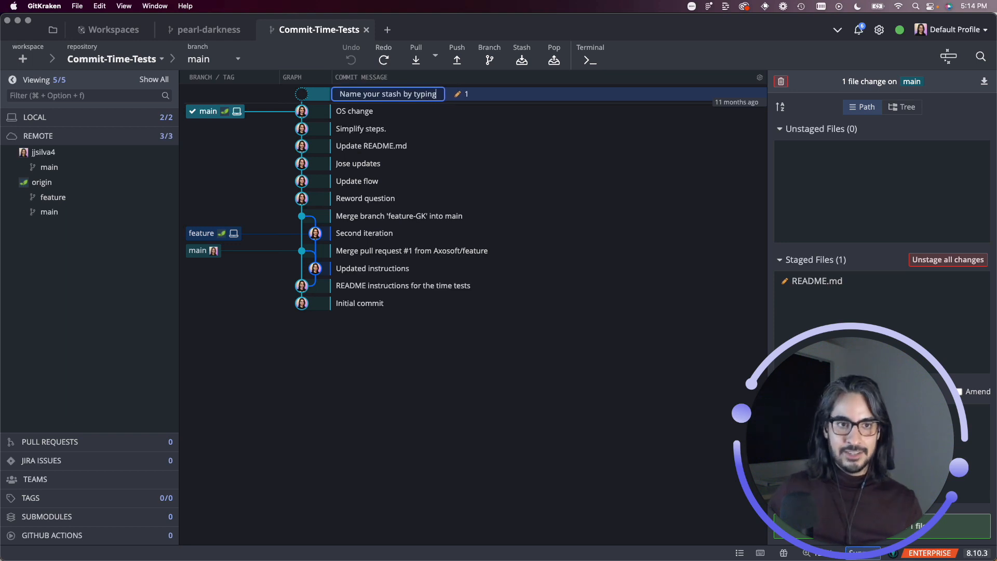
mouse_move(521, 59)
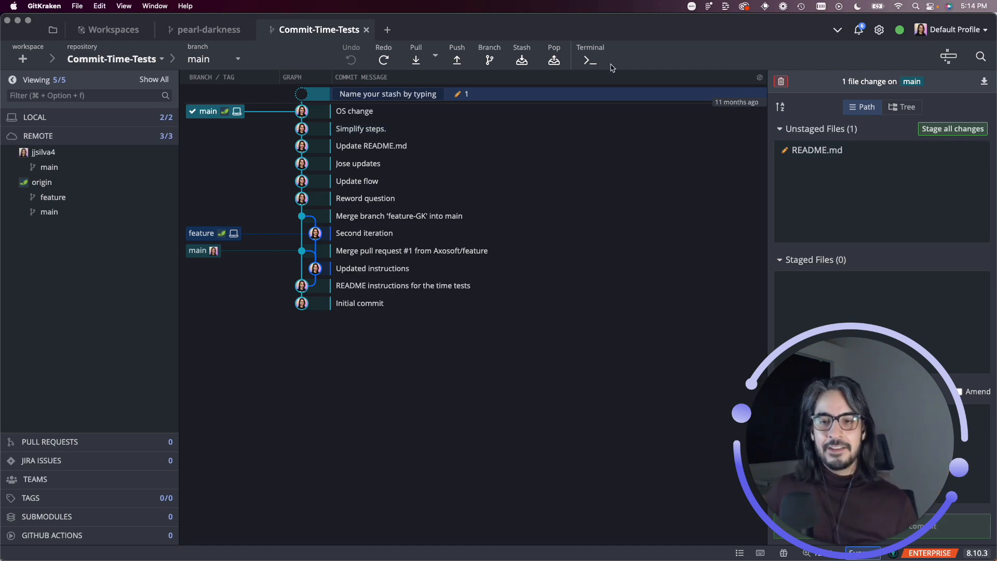
mouse_move(589, 61)
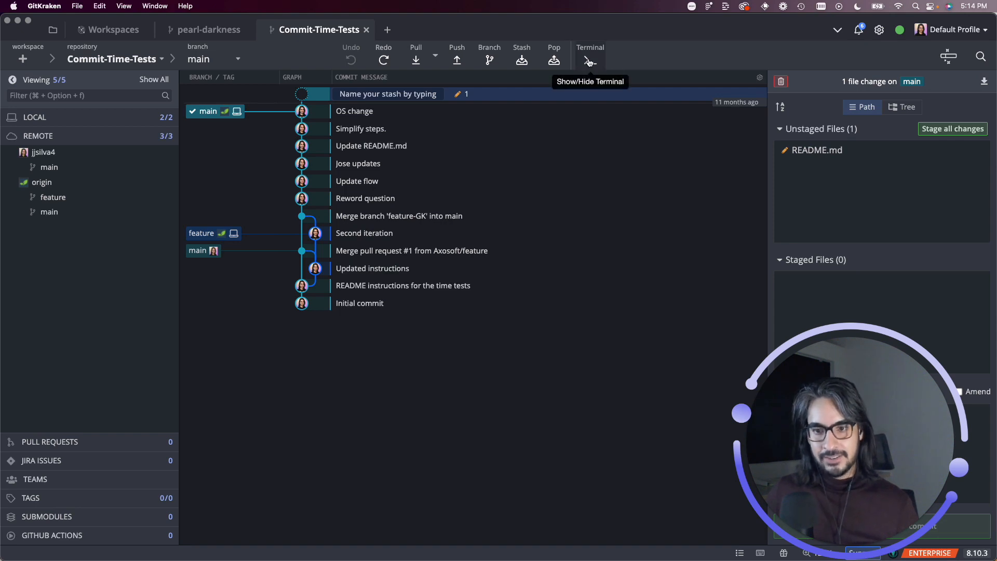
- Show the built-in terminal for Commit-Time-Tests and try the 'git add' autocomplete suggestions
click(590, 59)
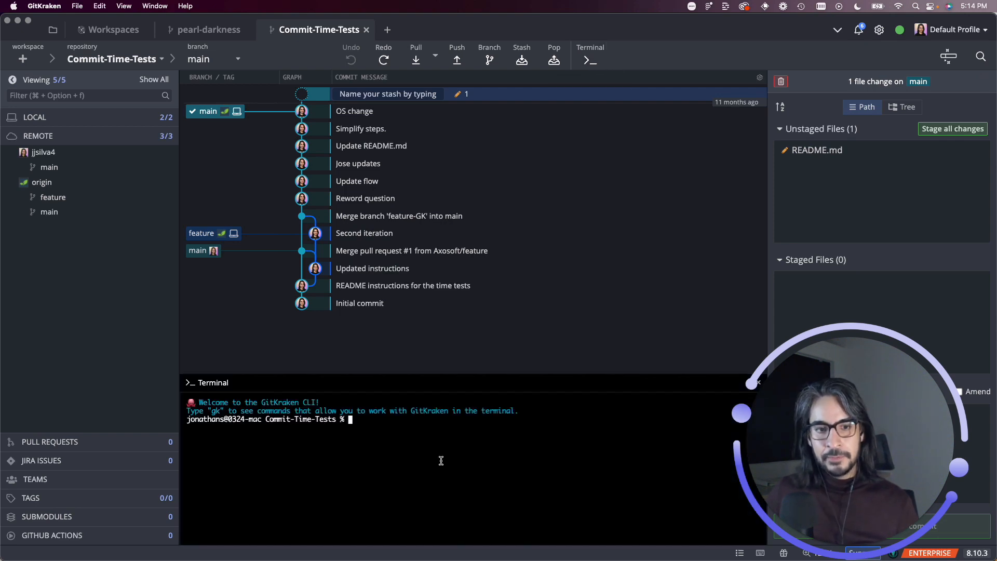
mouse_move(437, 429)
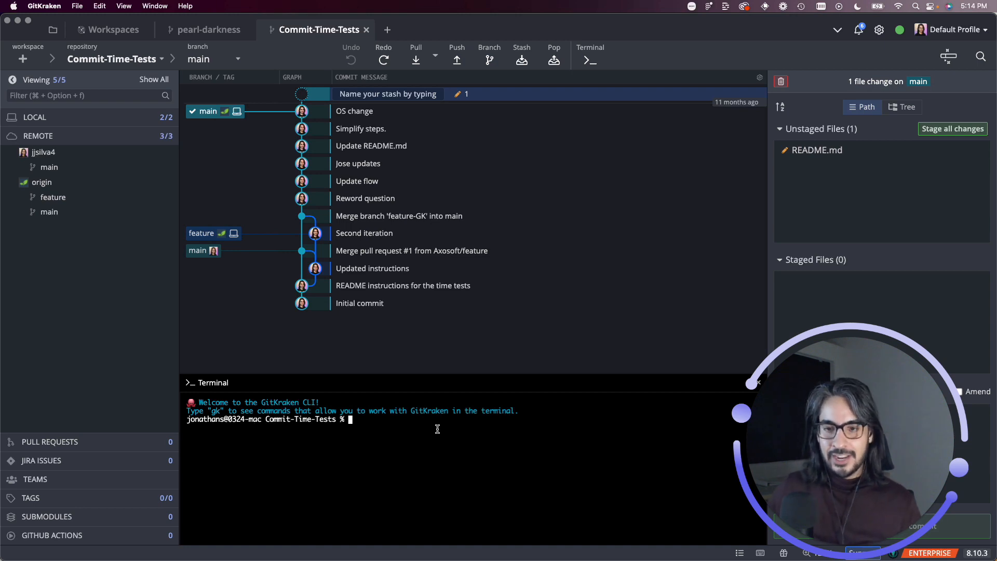
text(git)
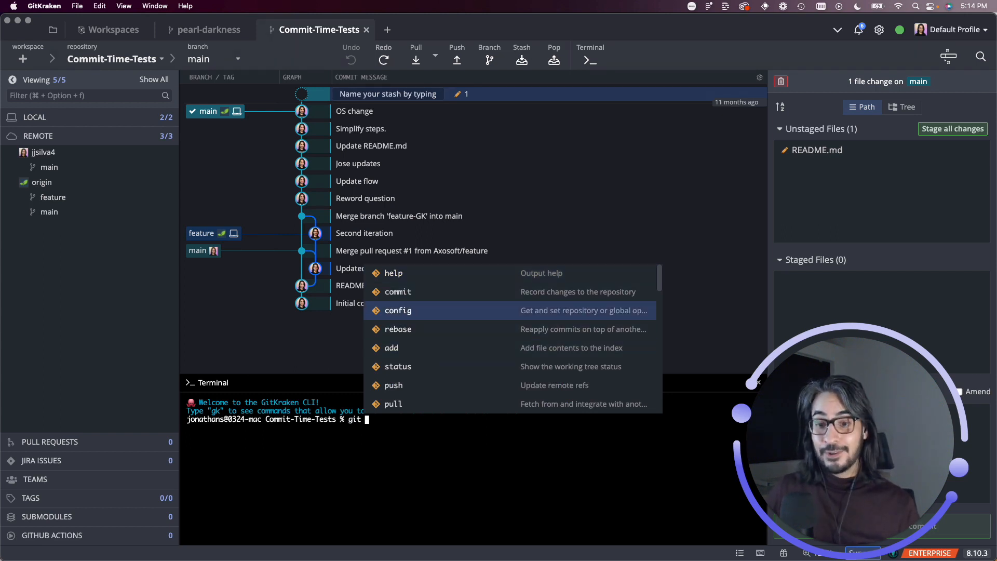
mouse_move(397, 329)
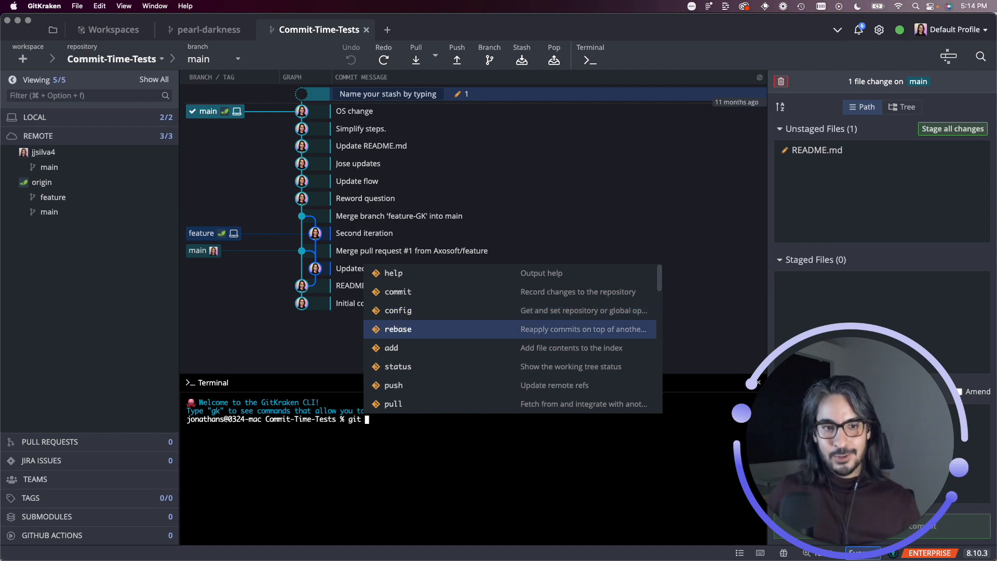
text(add)
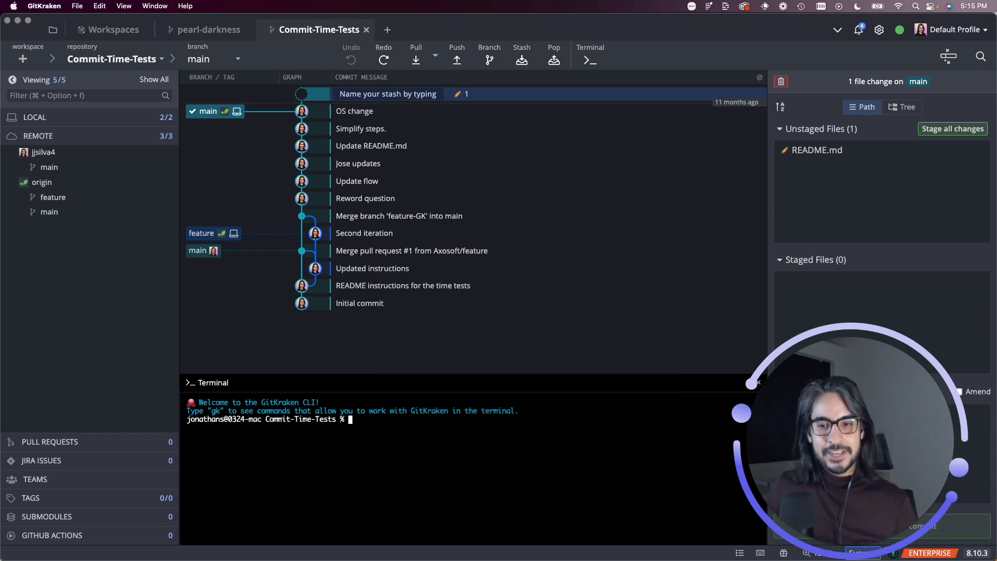
mouse_move(551, 80)
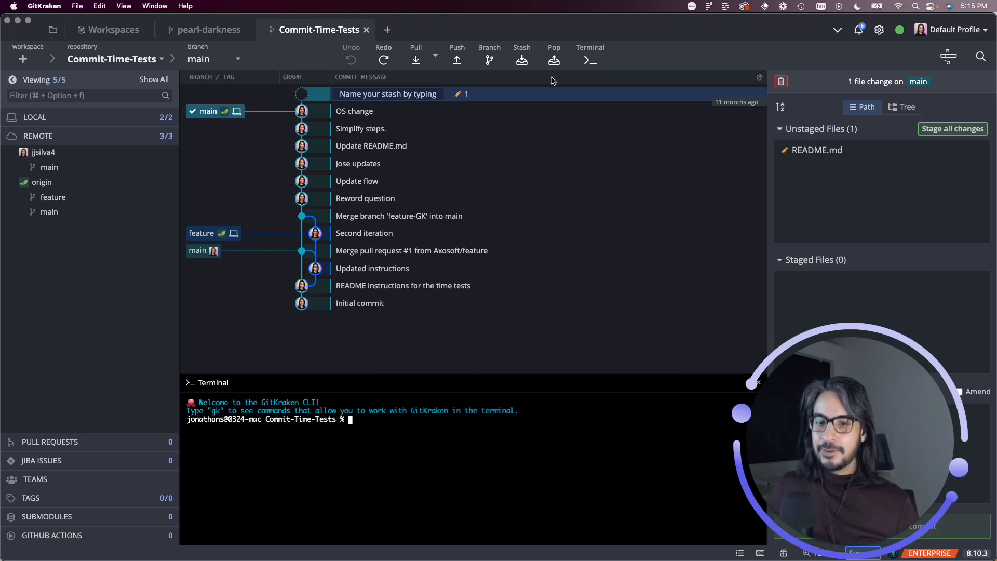
mouse_move(350, 60)
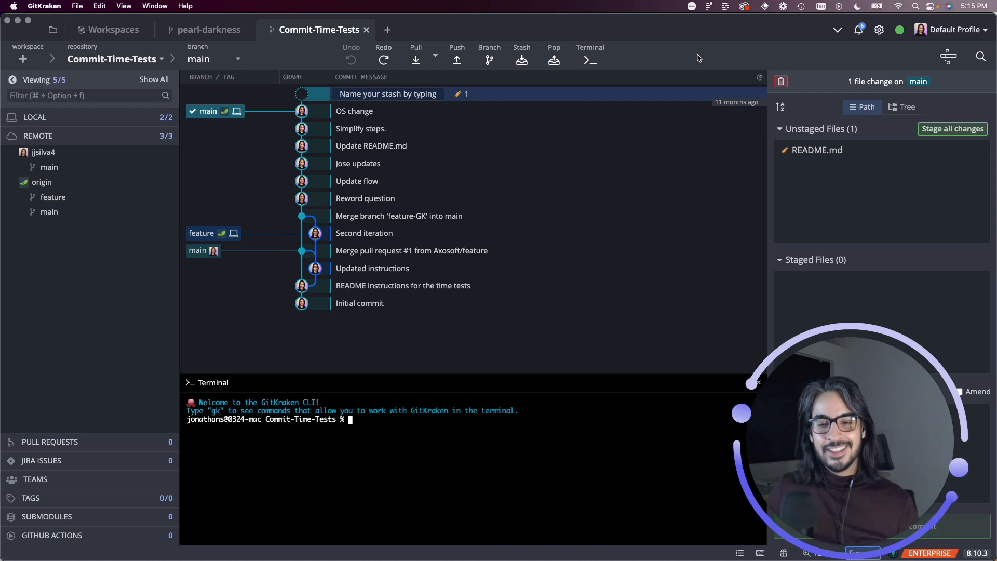
mouse_move(917, 64)
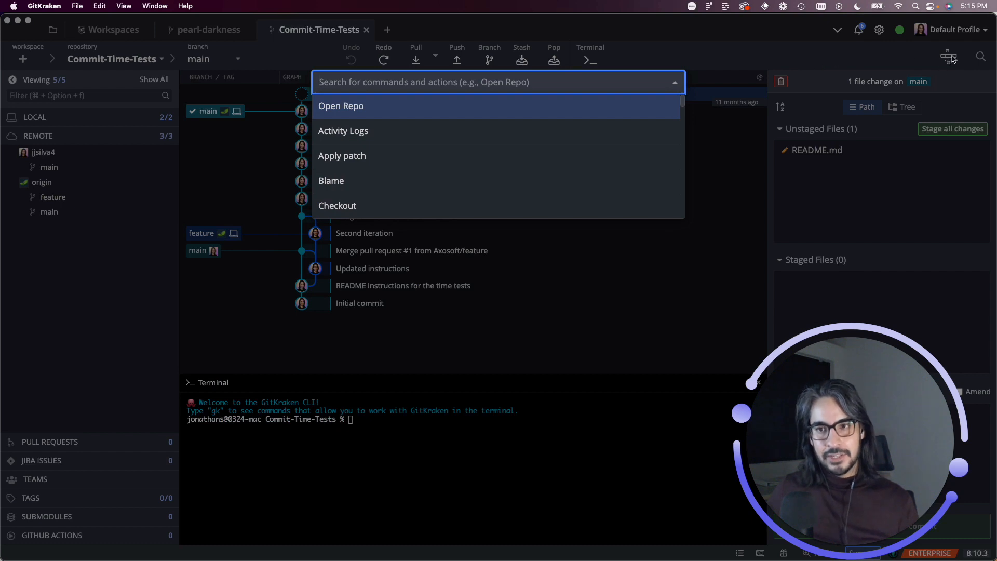
mouse_move(761, 62)
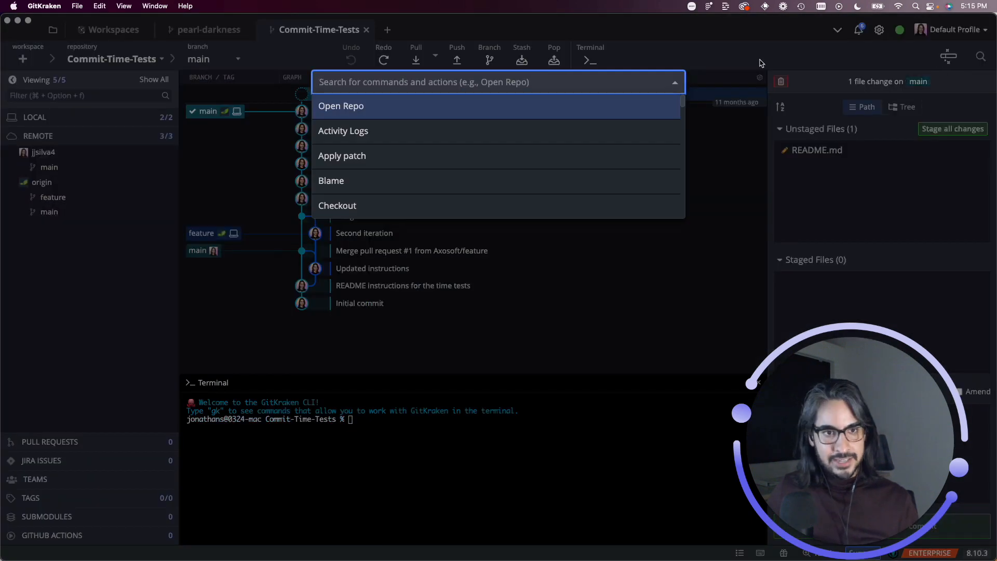
mouse_move(761, 57)
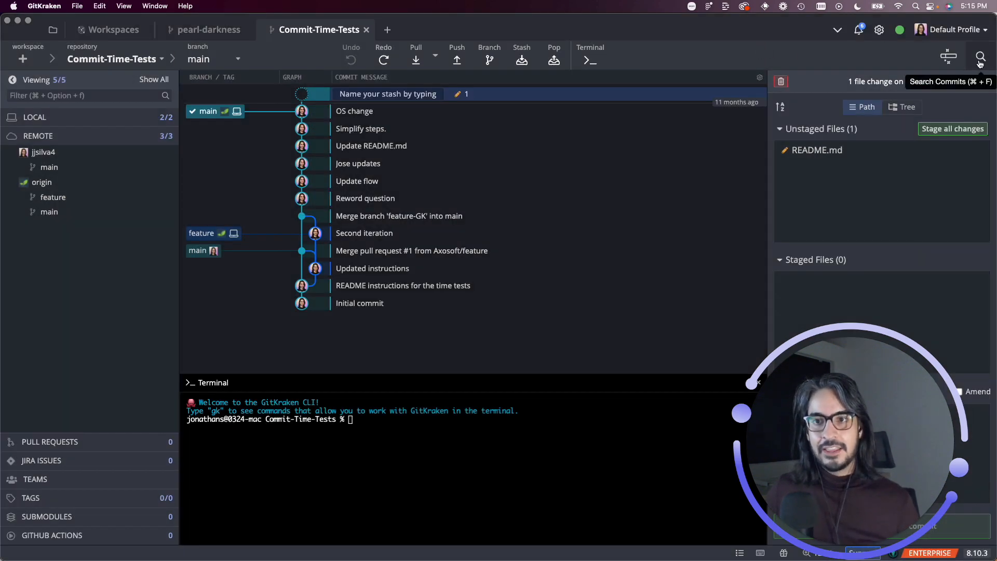
- Search the commits for 'initial' to show the Initial commit's details
click(979, 56)
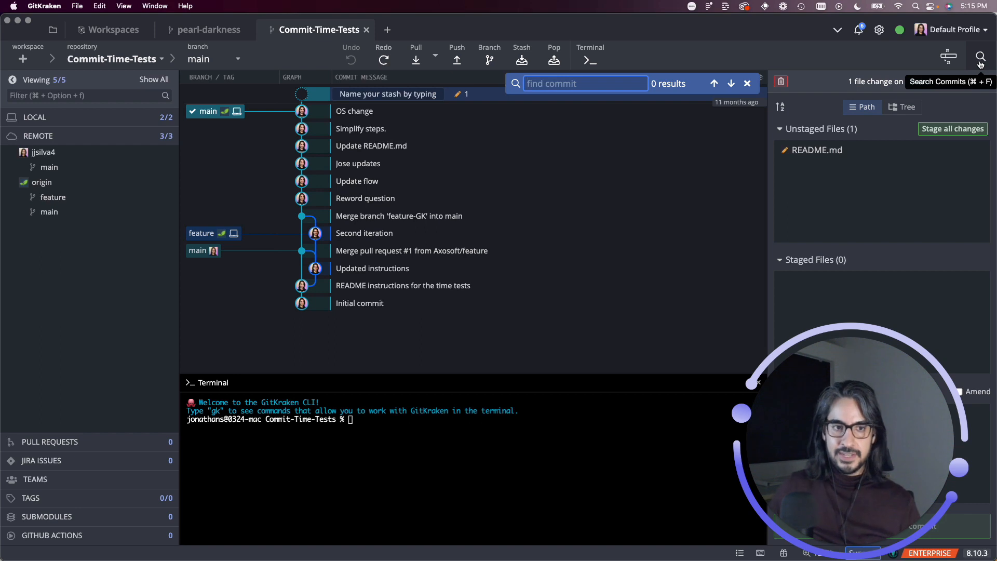
text(initial)
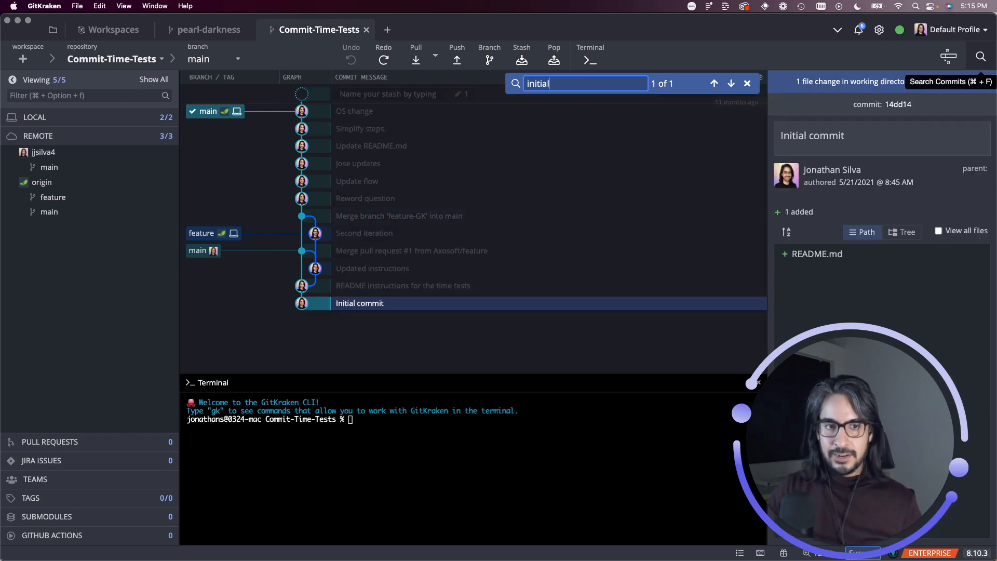
key(Backspace)
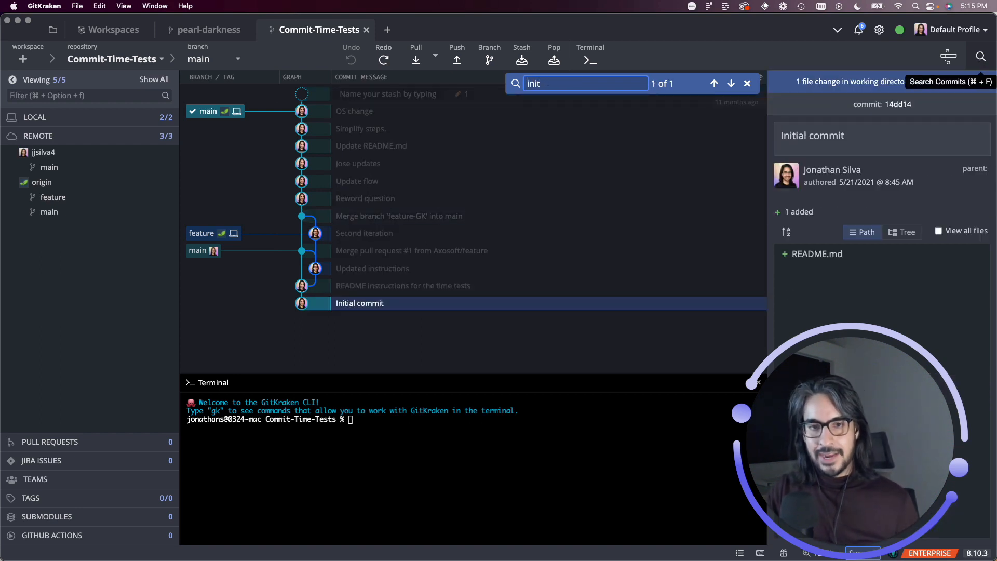